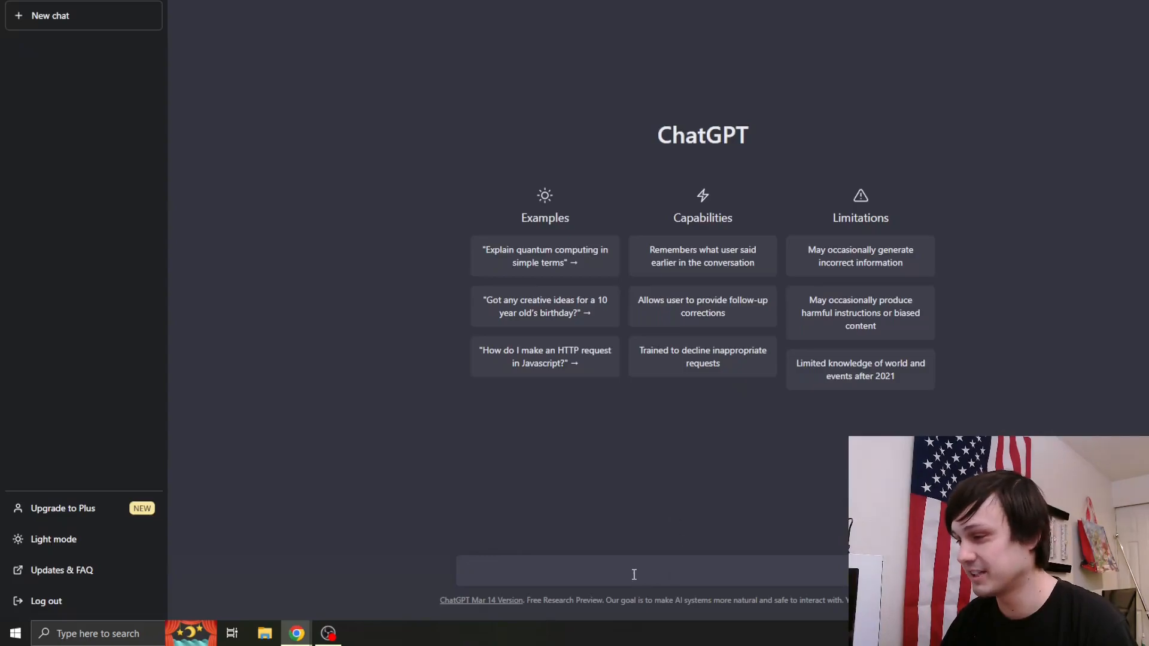
- Send 'hello' to Bard as a first greeting
text(hello)
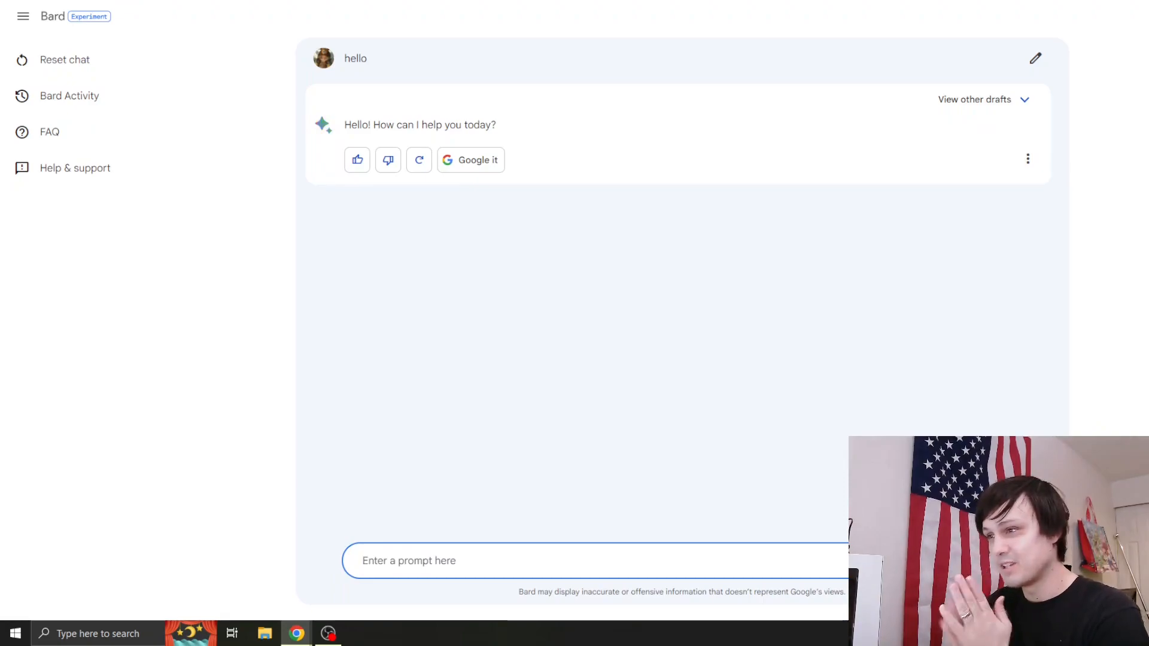
mouse_move(539, 469)
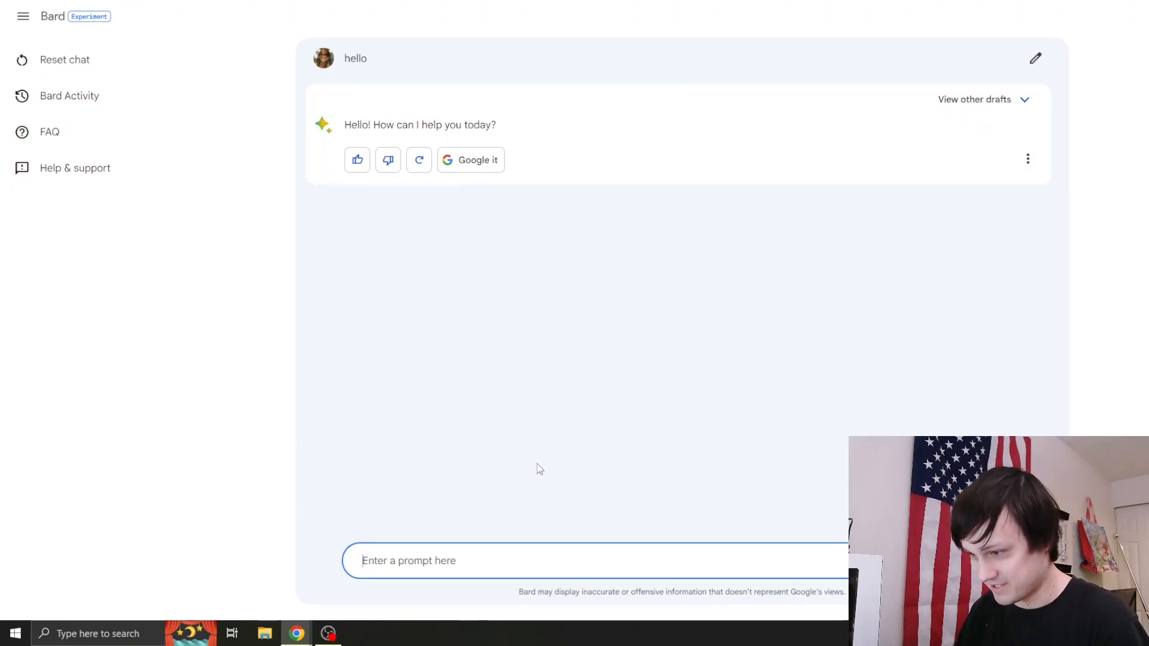
text(give me 5 video ideas for a youtube channel focused on gaming, nerd stuff, and vlogging content.)
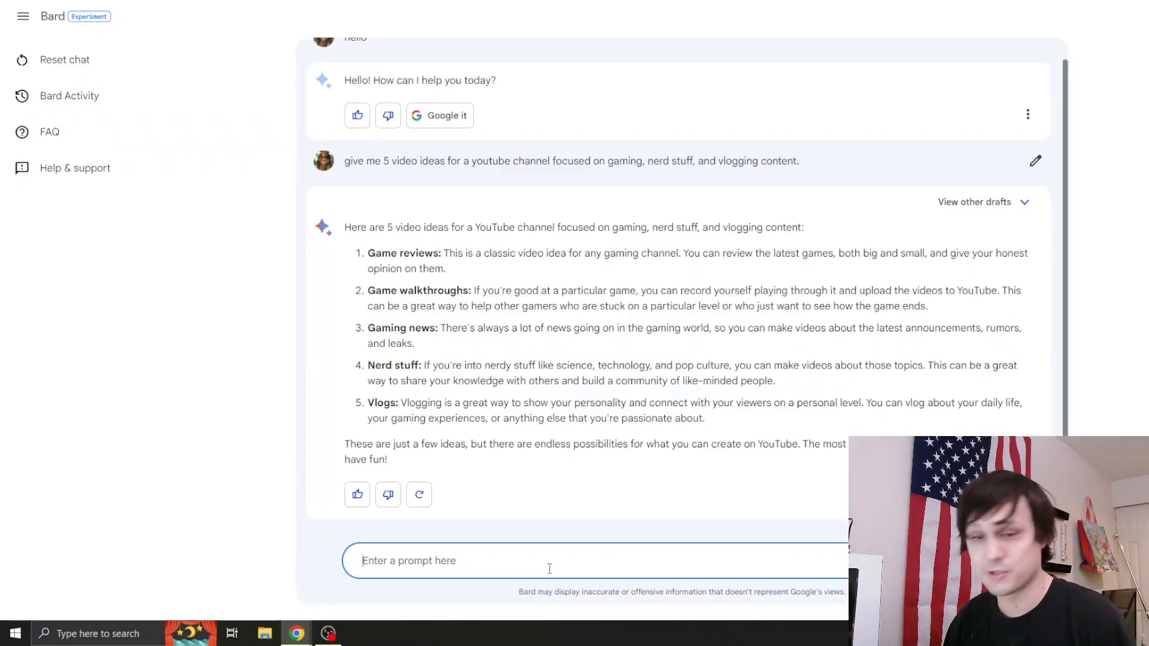
- Ask Bard to 'explain the israel palestine conflict' and highlight its proposed-solutions passage
text(explain the israel palestine conflict)
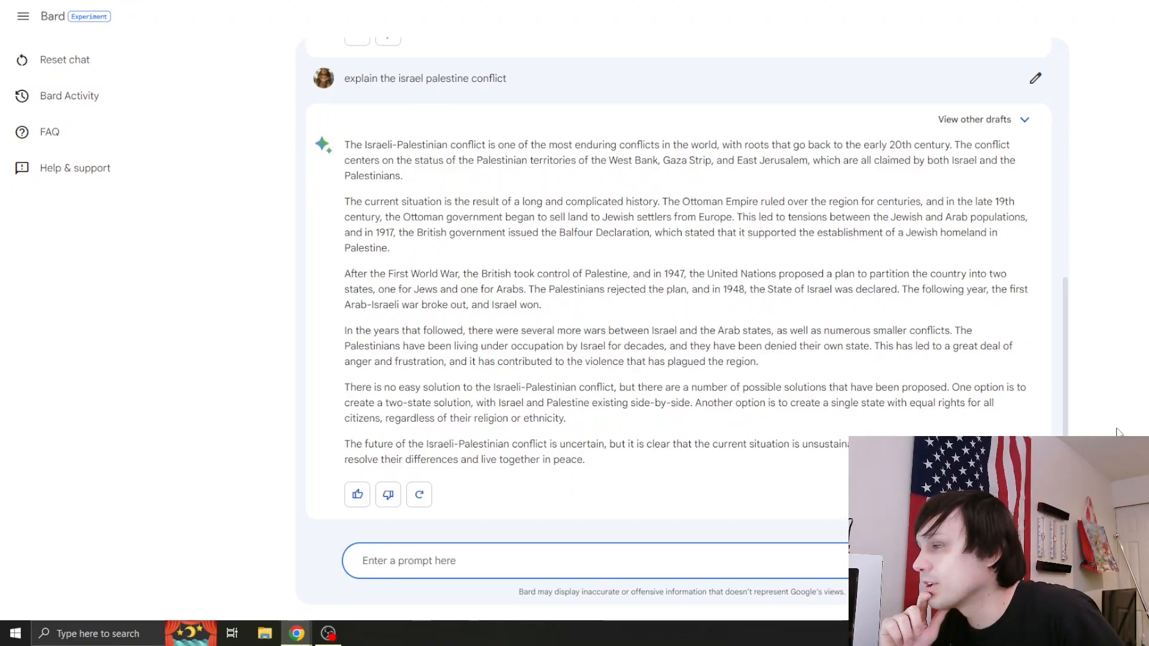
click(411, 561)
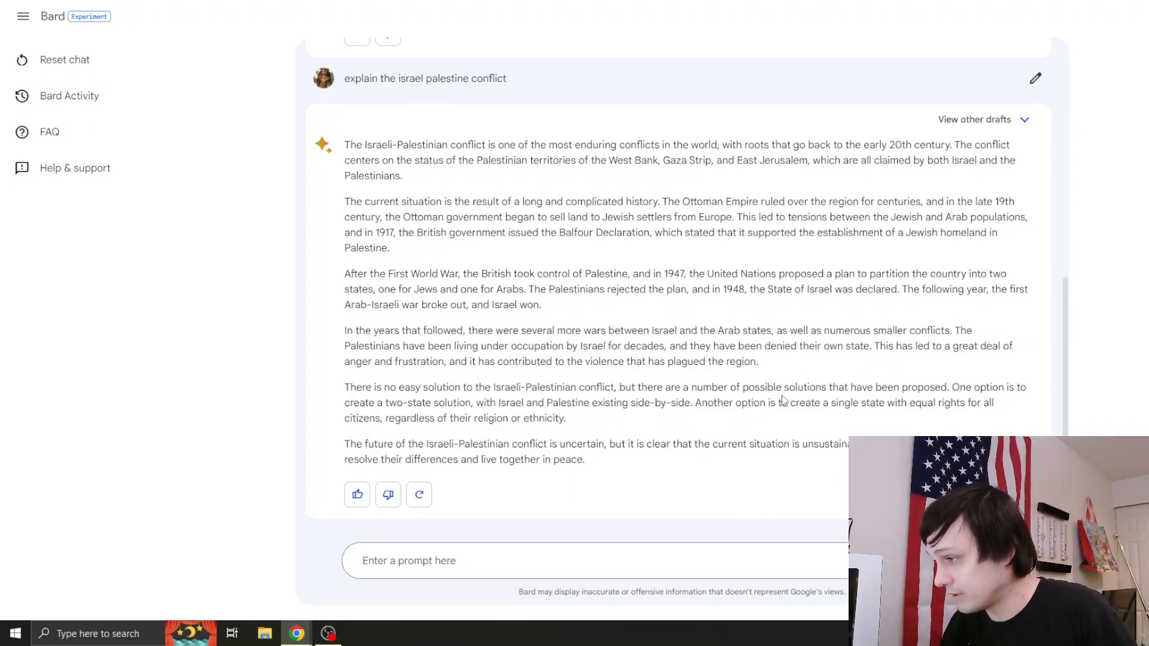
drag(783, 387, 564, 418)
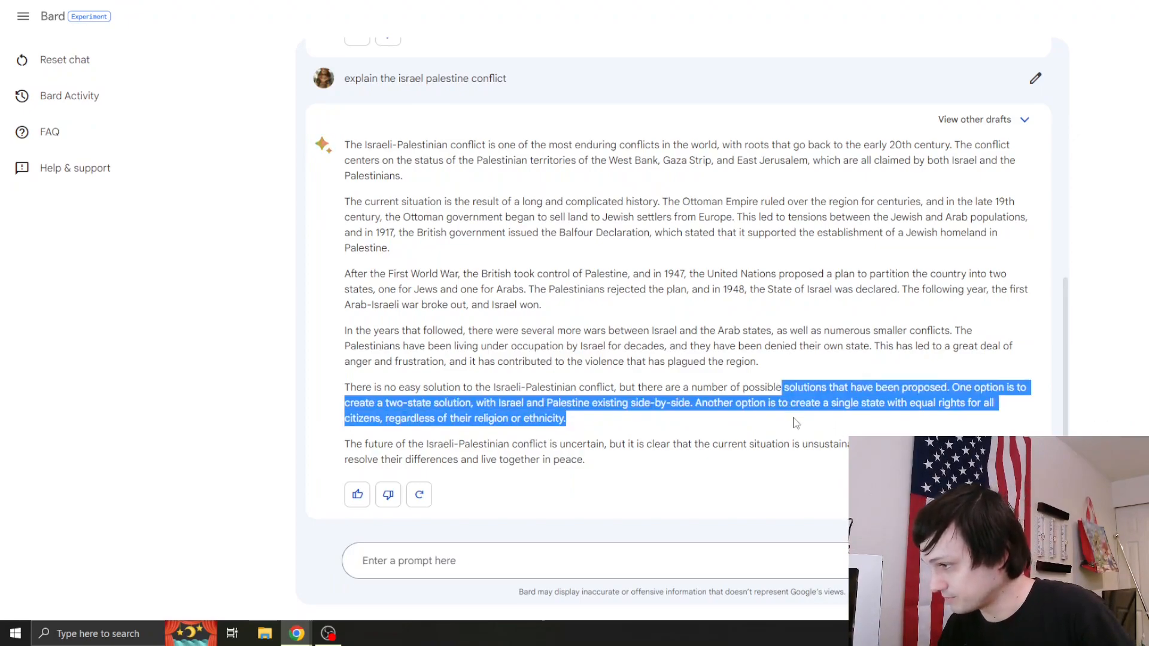
mouse_move(947, 420)
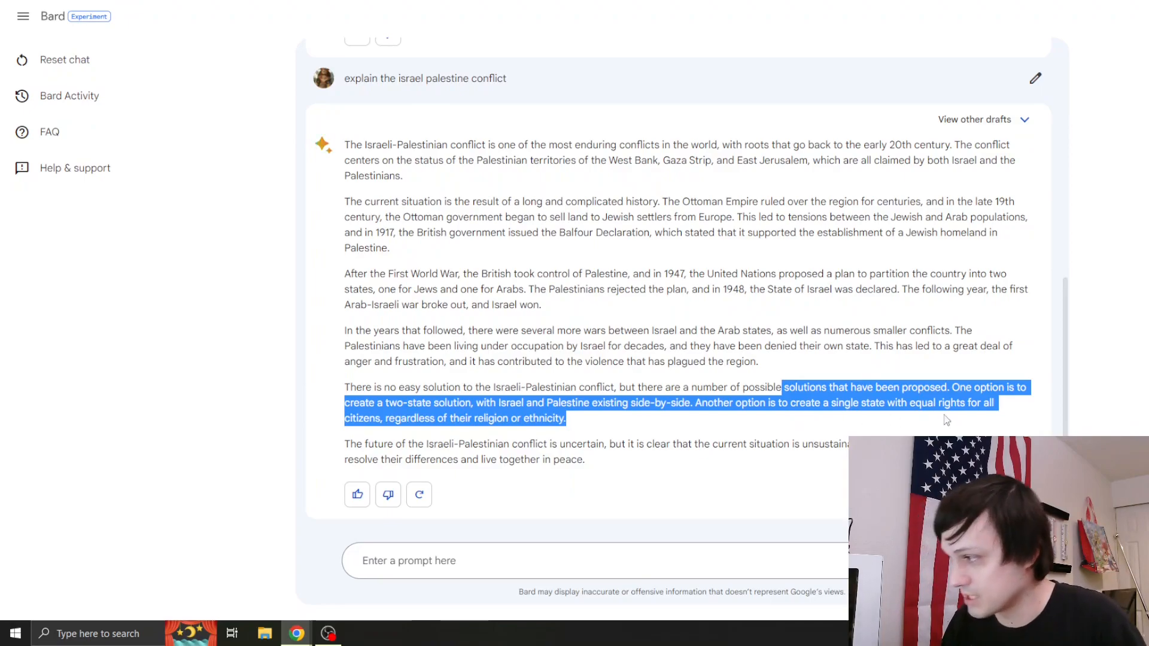
mouse_move(506, 442)
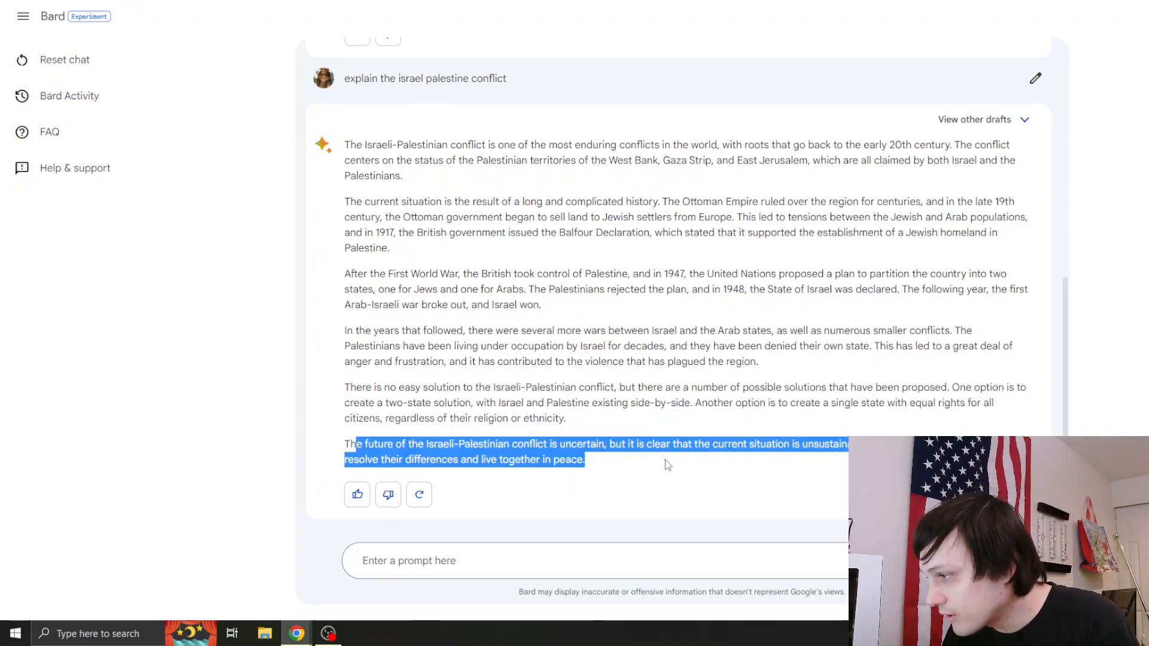
mouse_move(695, 464)
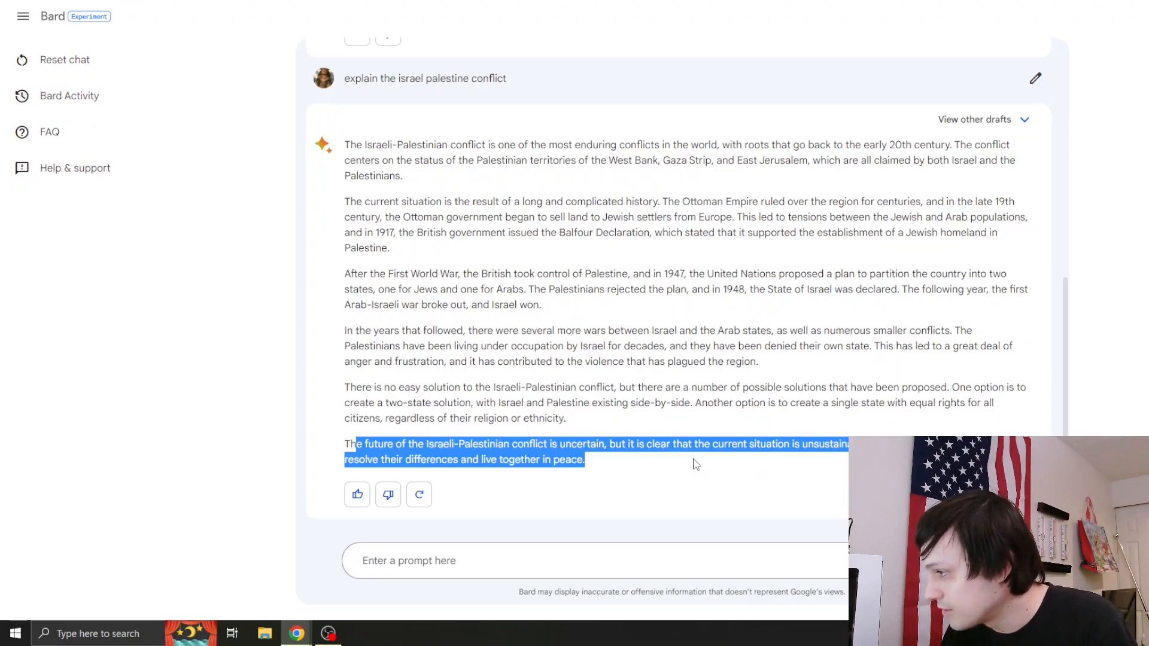
mouse_move(673, 466)
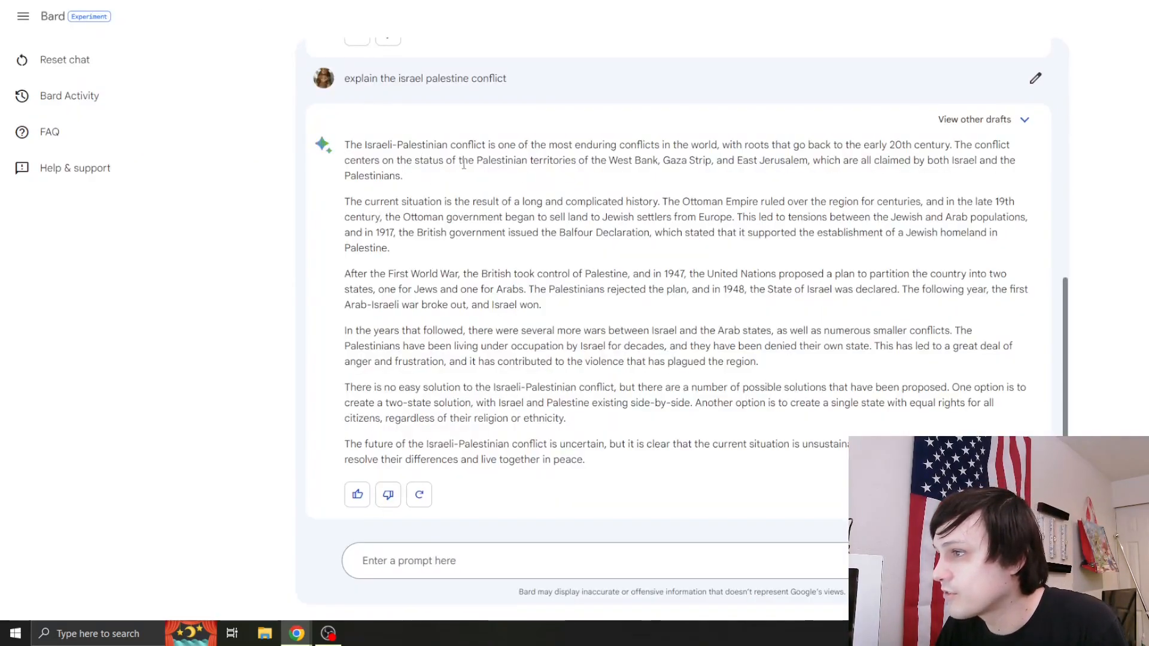
mouse_move(635, 172)
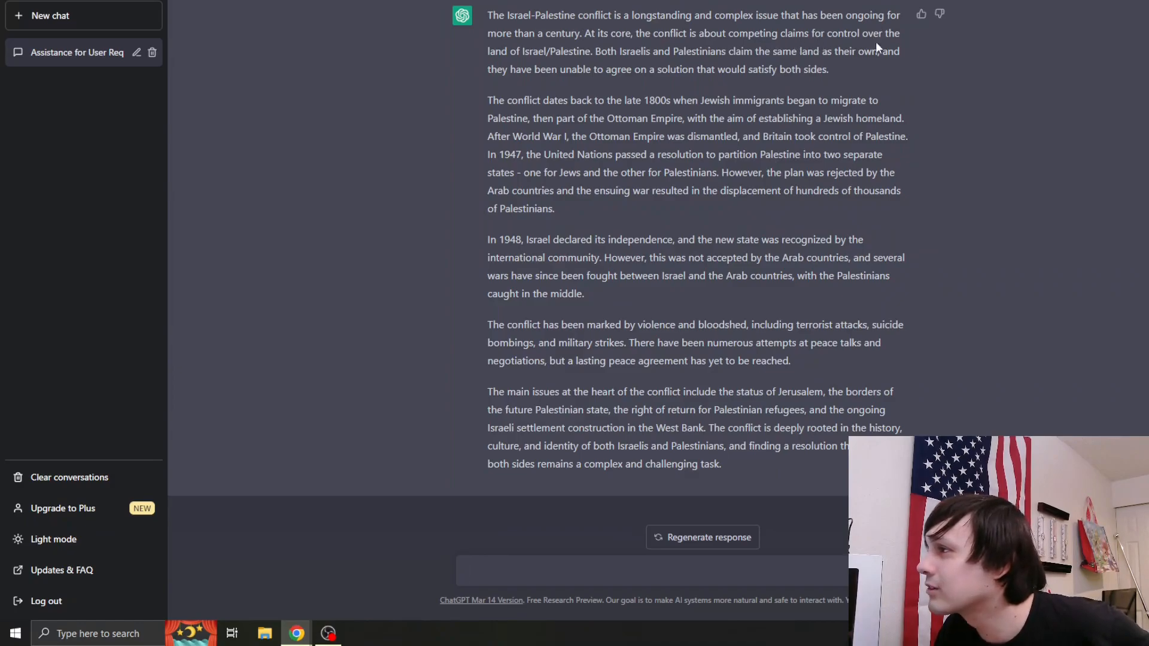
- Highlight ChatGPT's sentences on competing land claims and the main issues while scrolling its reply
drag(594, 50, 826, 69)
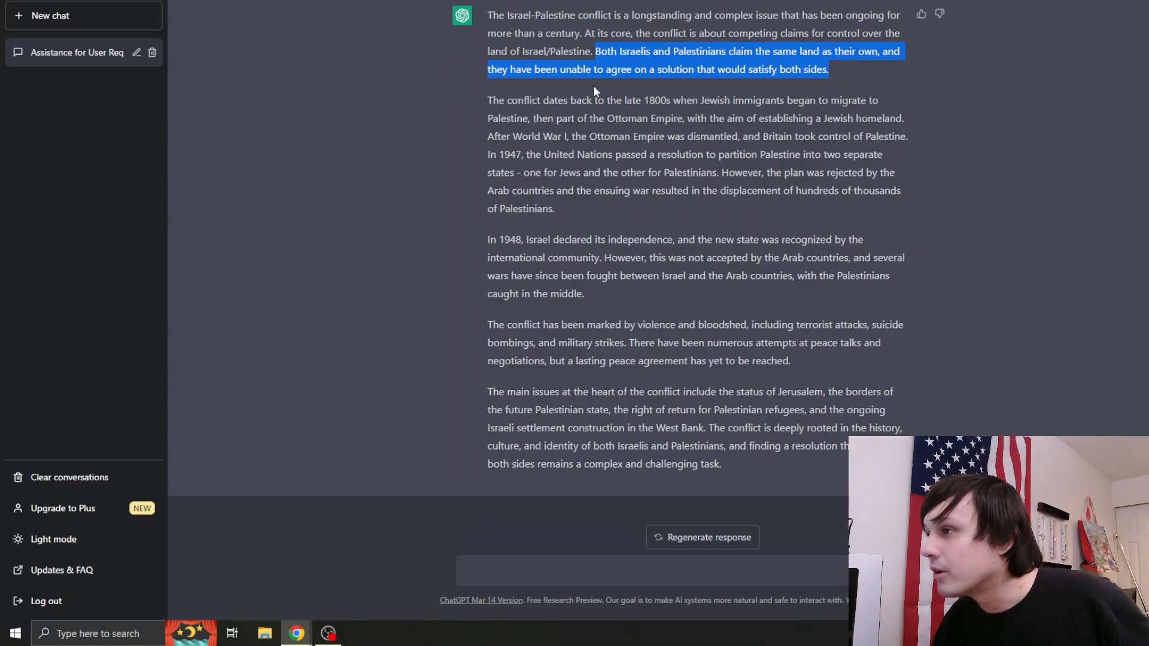
mouse_move(636, 94)
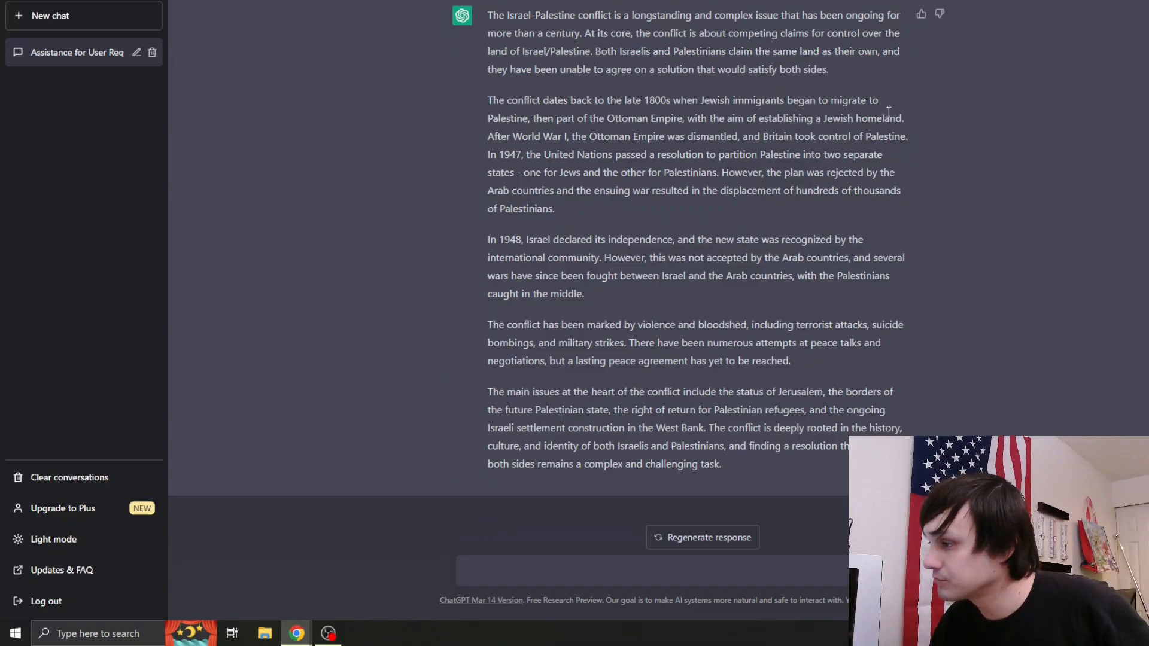
scroll(down, 3)
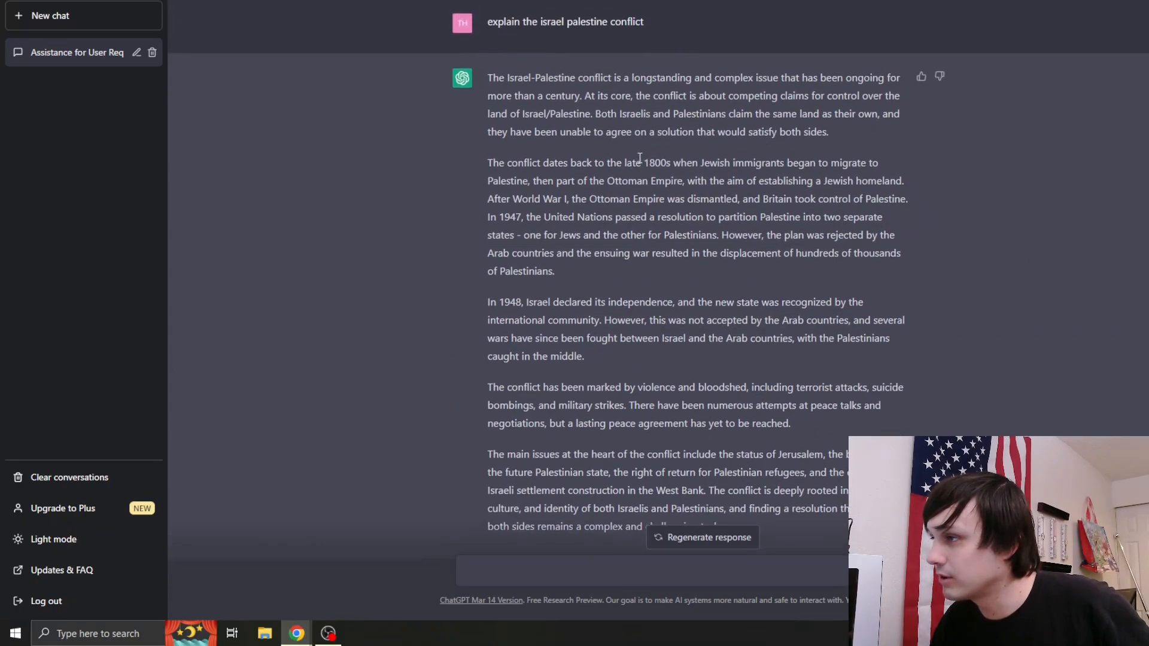
scroll(down, 3)
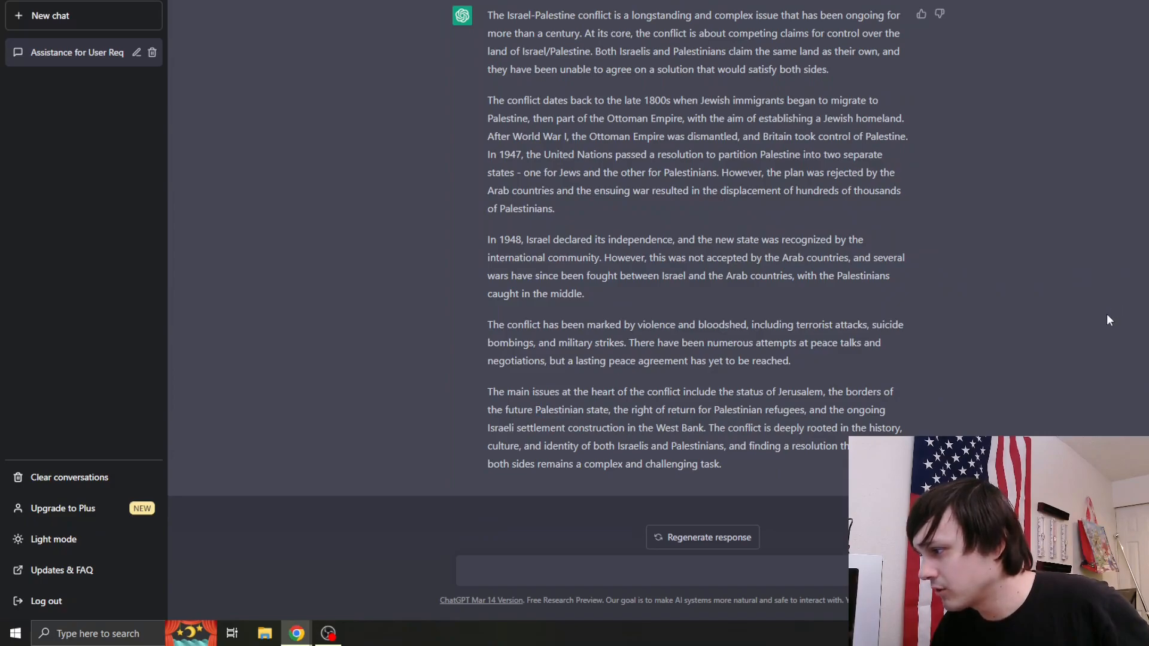
mouse_move(1100, 342)
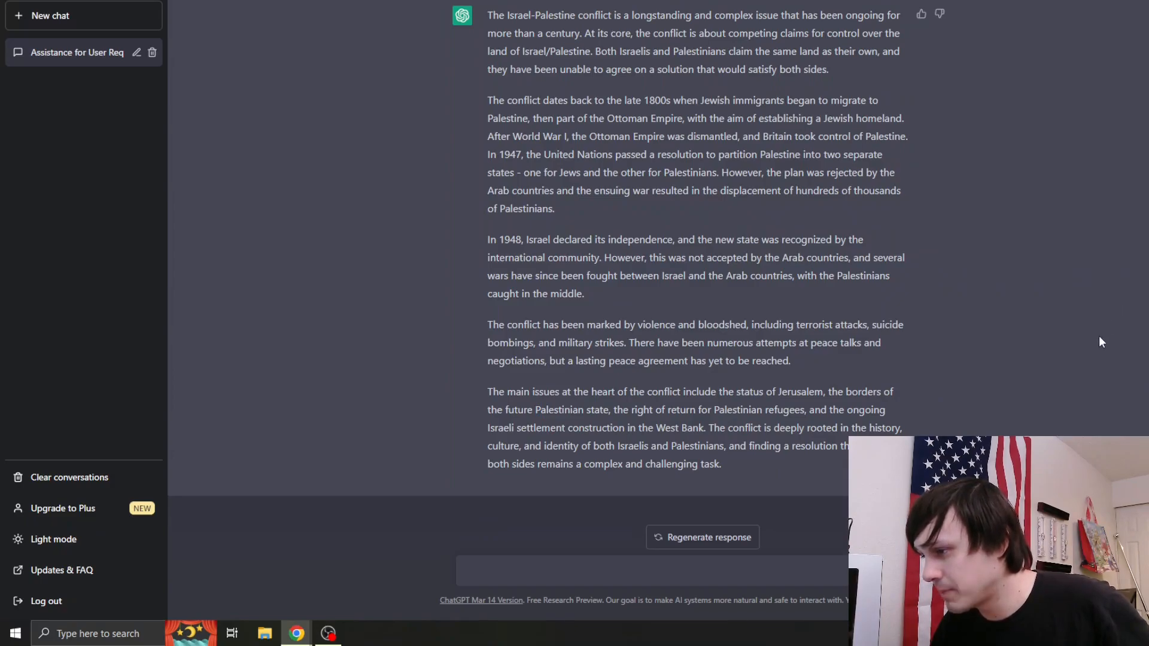
mouse_move(1058, 353)
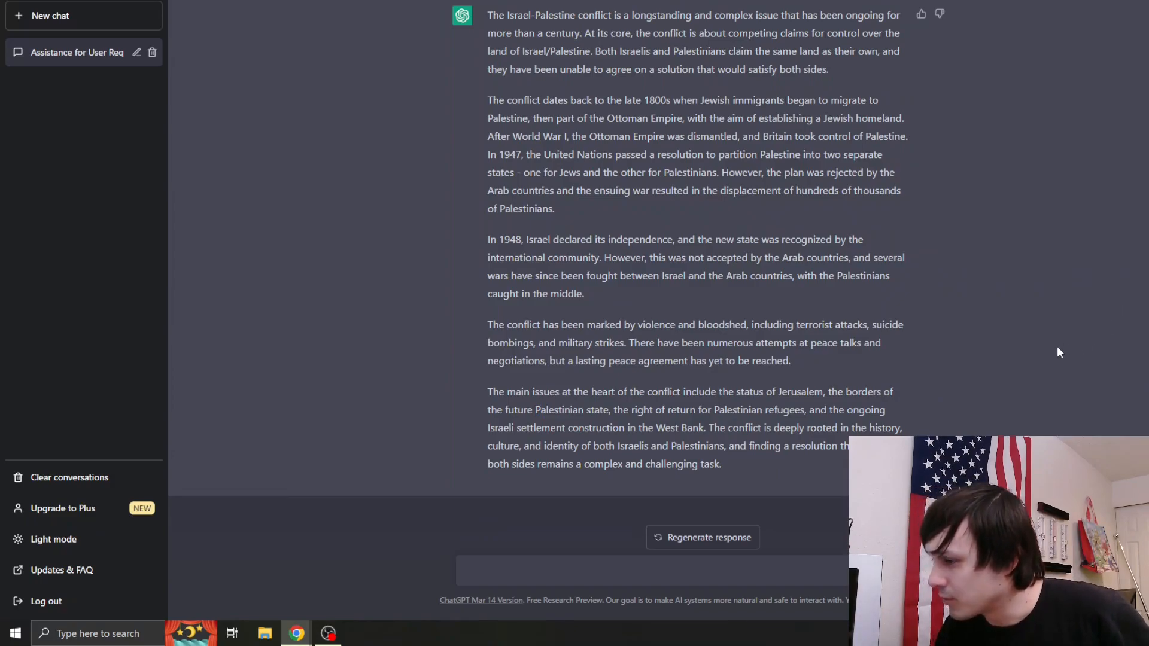
mouse_move(996, 376)
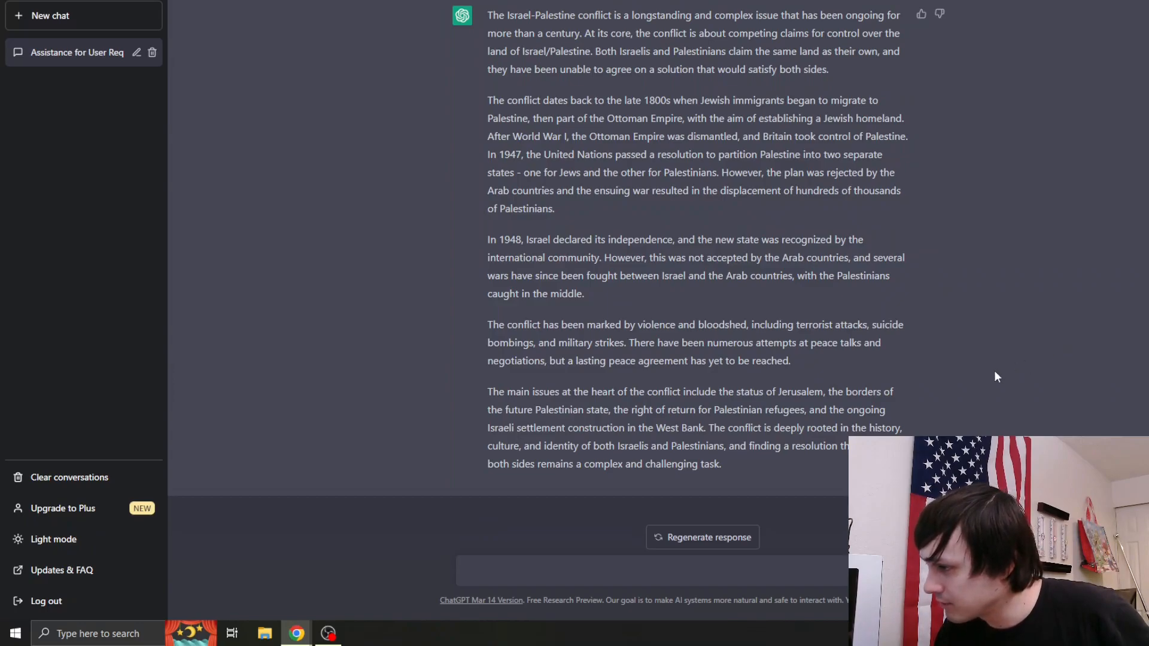
mouse_move(978, 388)
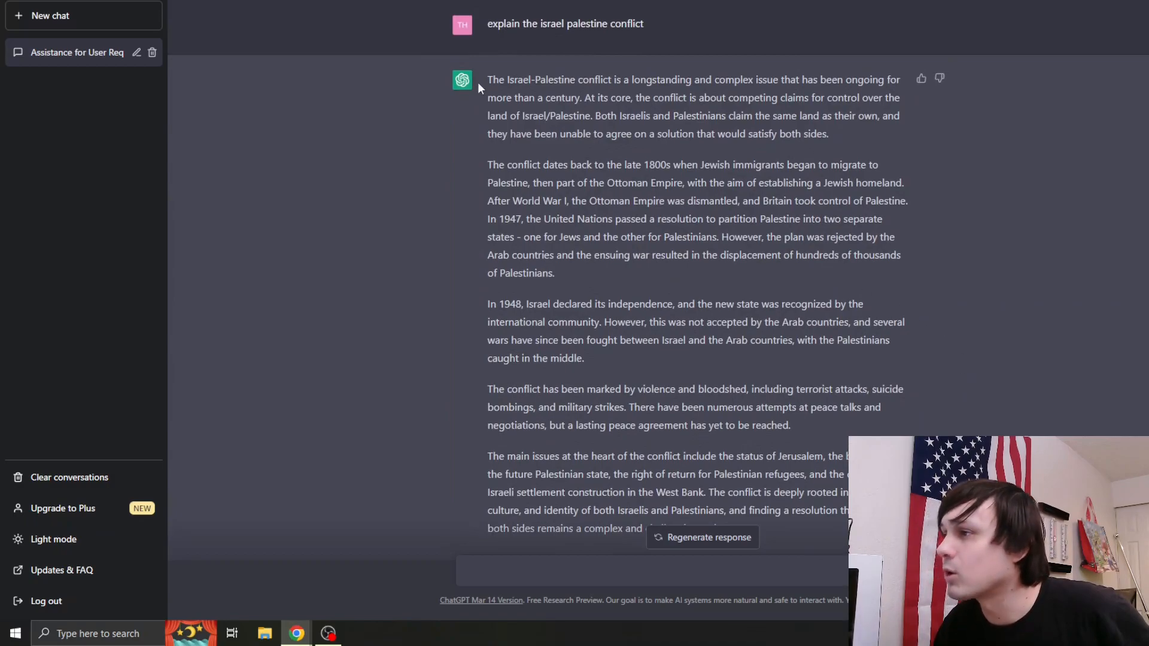
drag(487, 79, 832, 303)
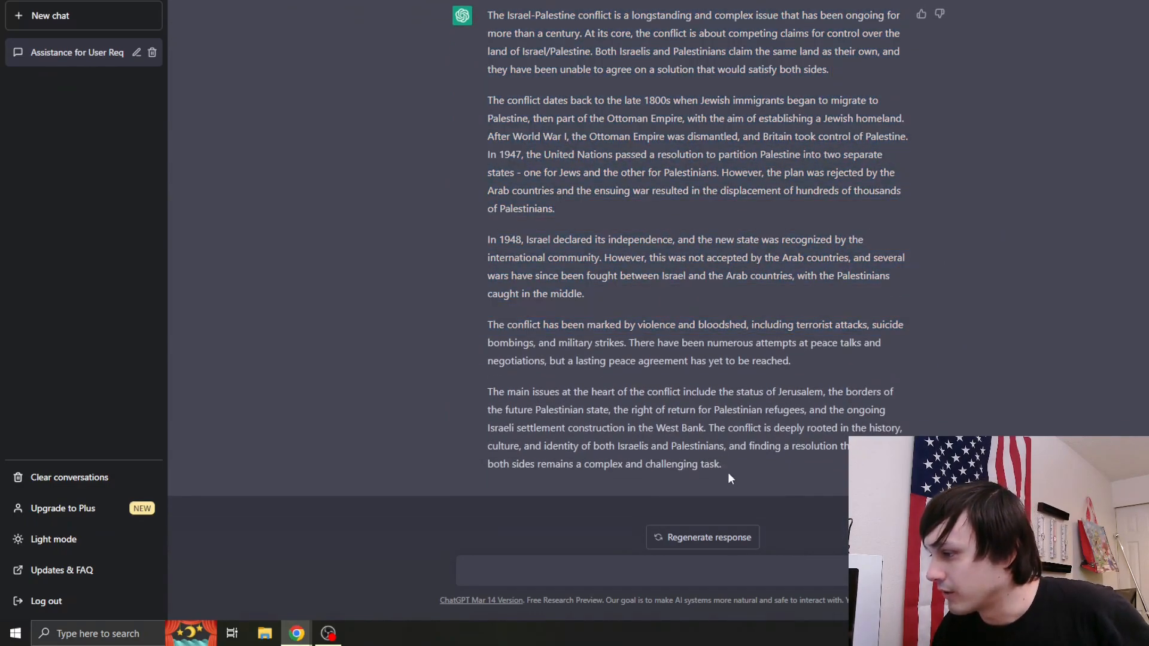
drag(489, 391, 721, 463)
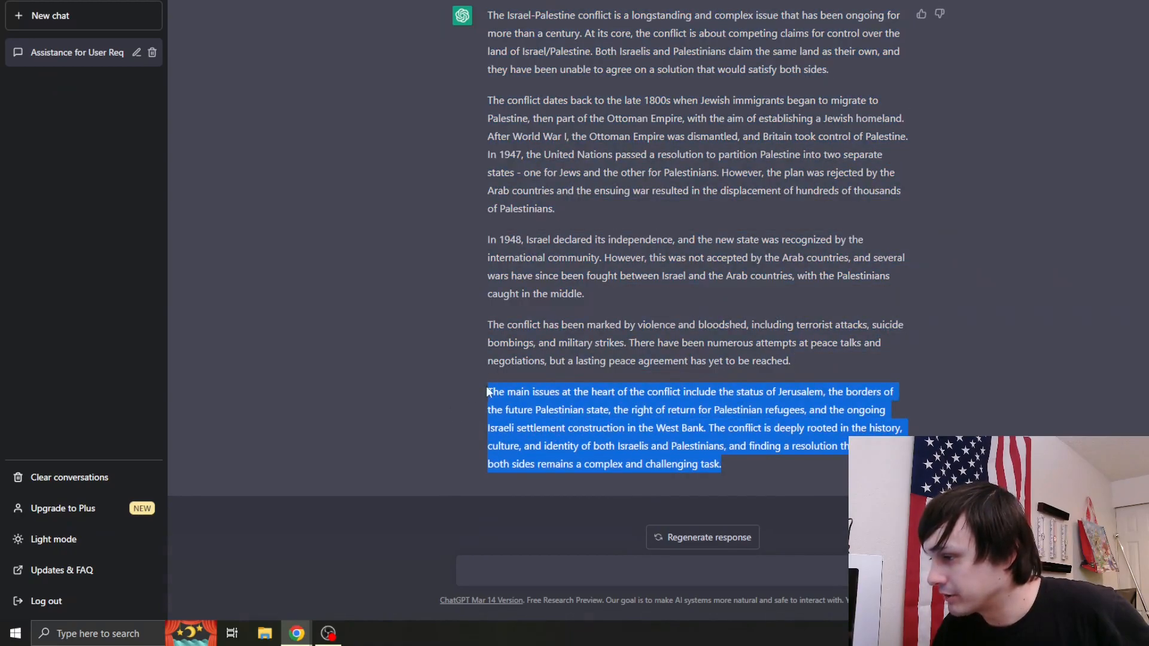
click(1005, 342)
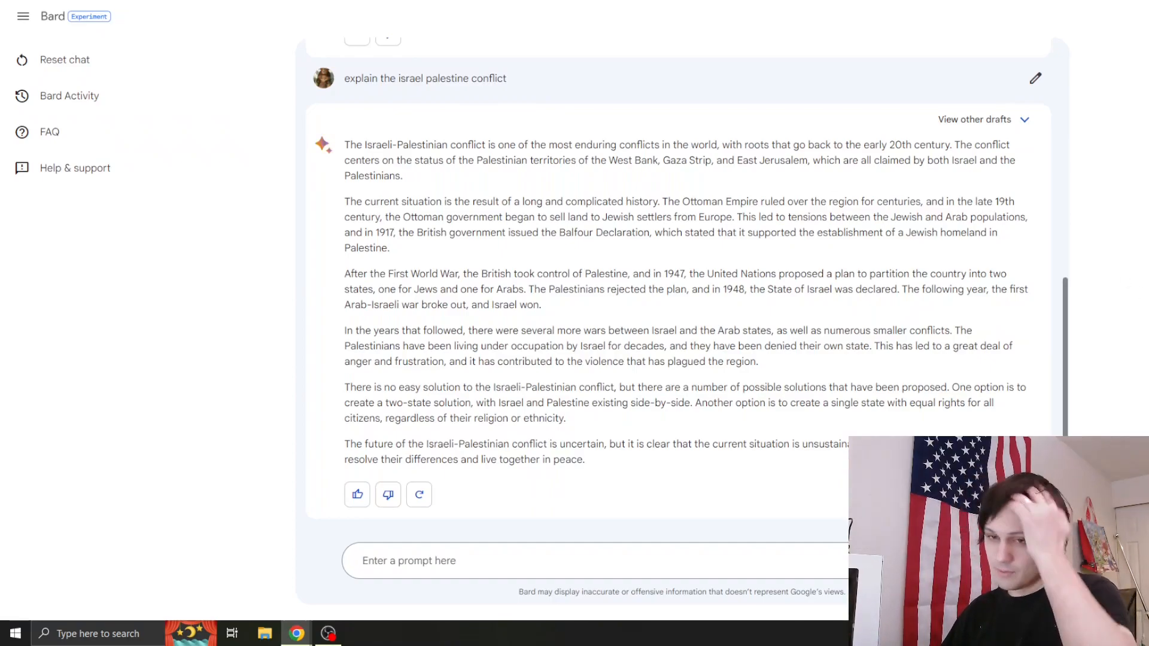
- Ask Bard 'How do I get a girlfriend' and look over its seven tips
text(How do)
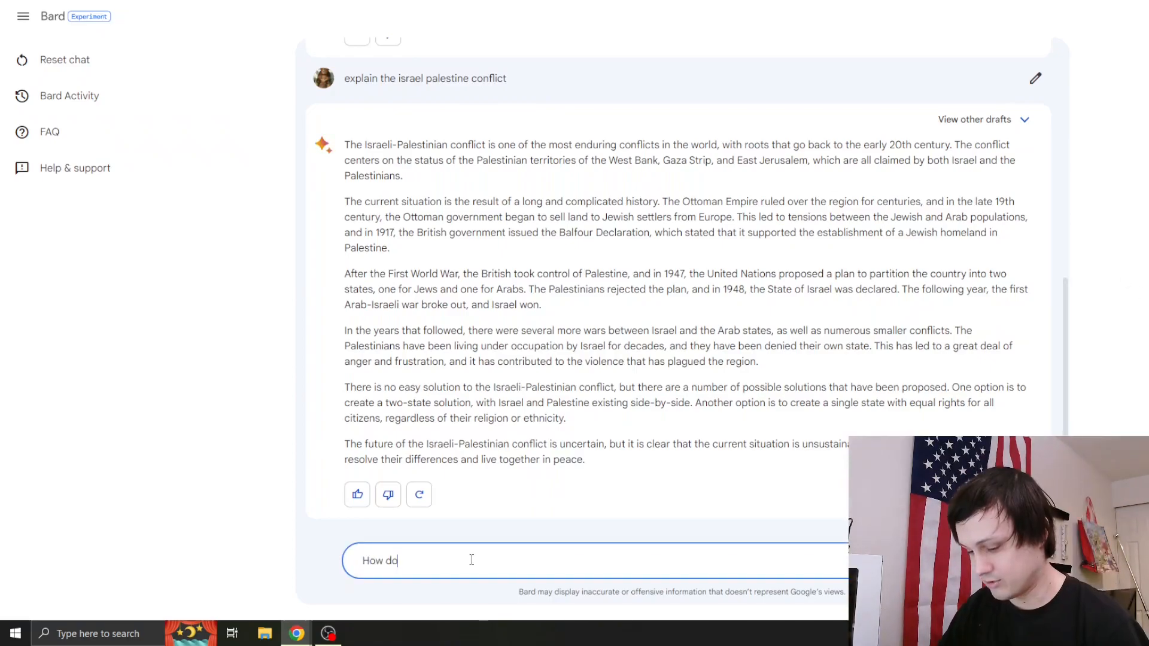
text(I get a girl)
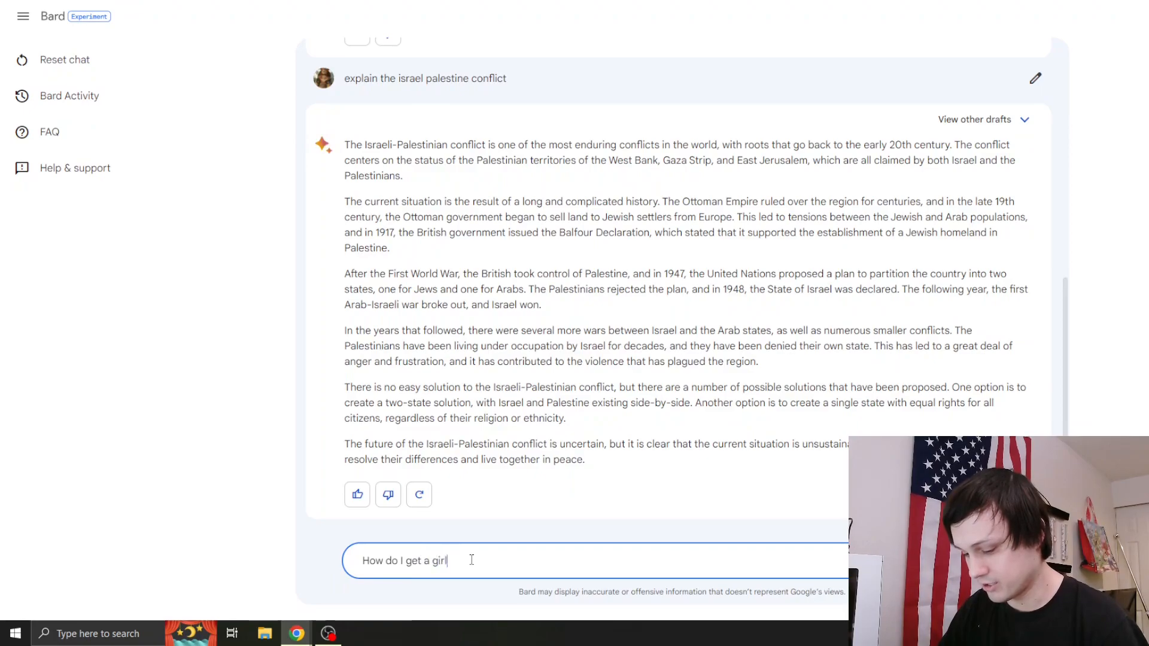
text(friend)
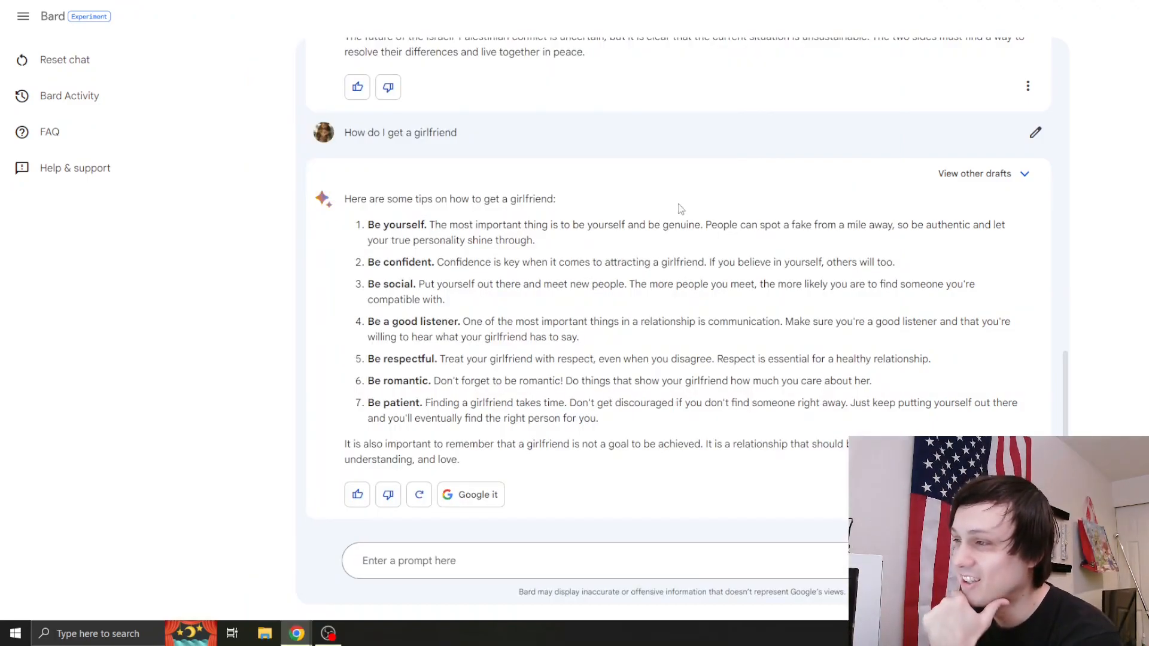
mouse_move(777, 211)
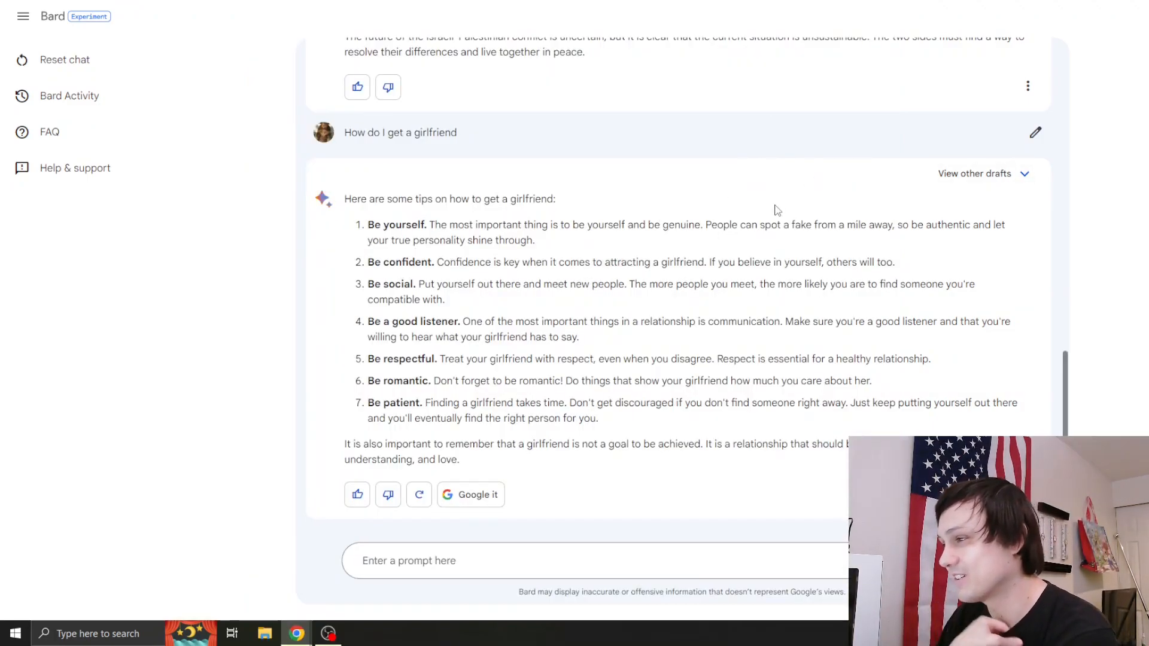
mouse_move(747, 210)
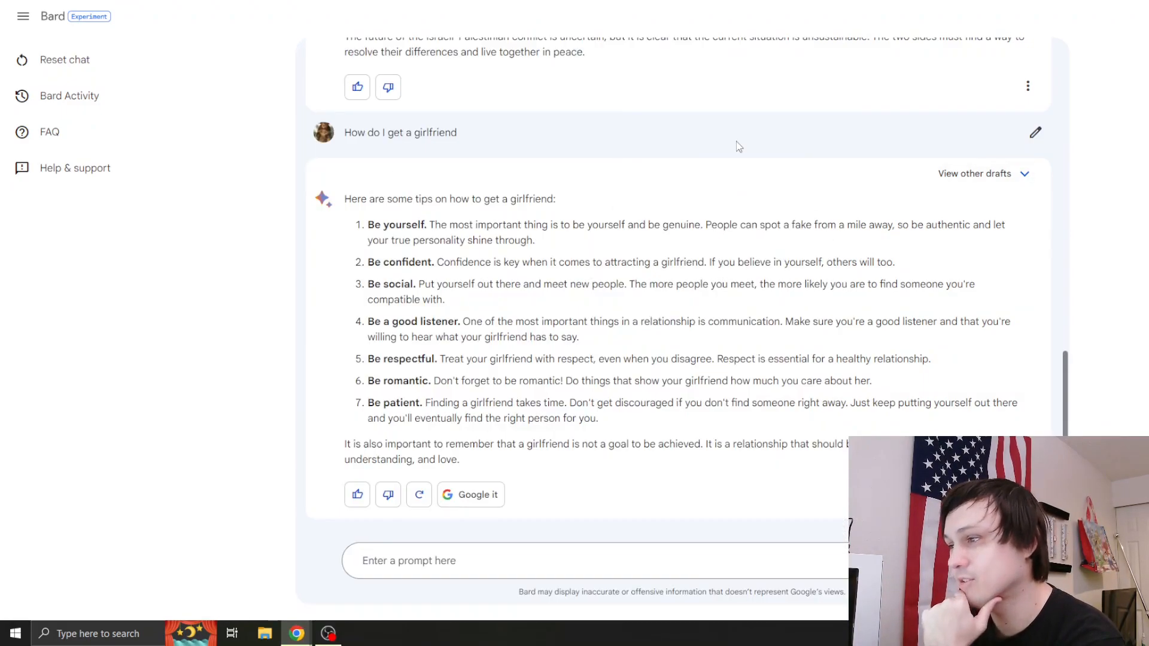
mouse_move(709, 140)
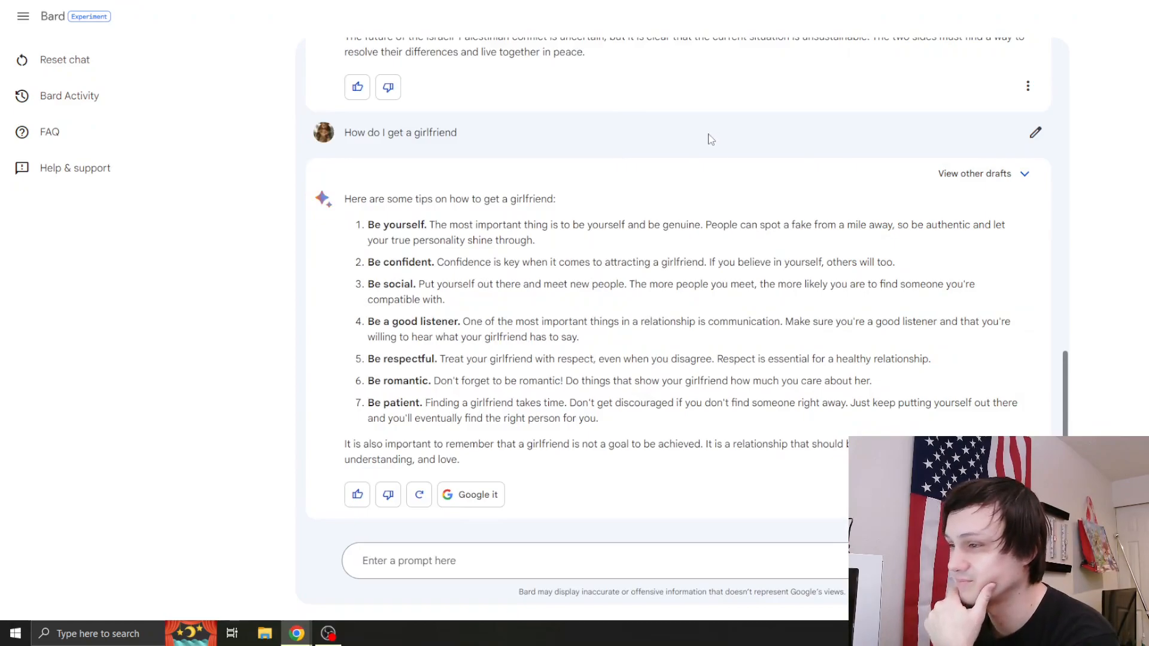
mouse_move(660, 132)
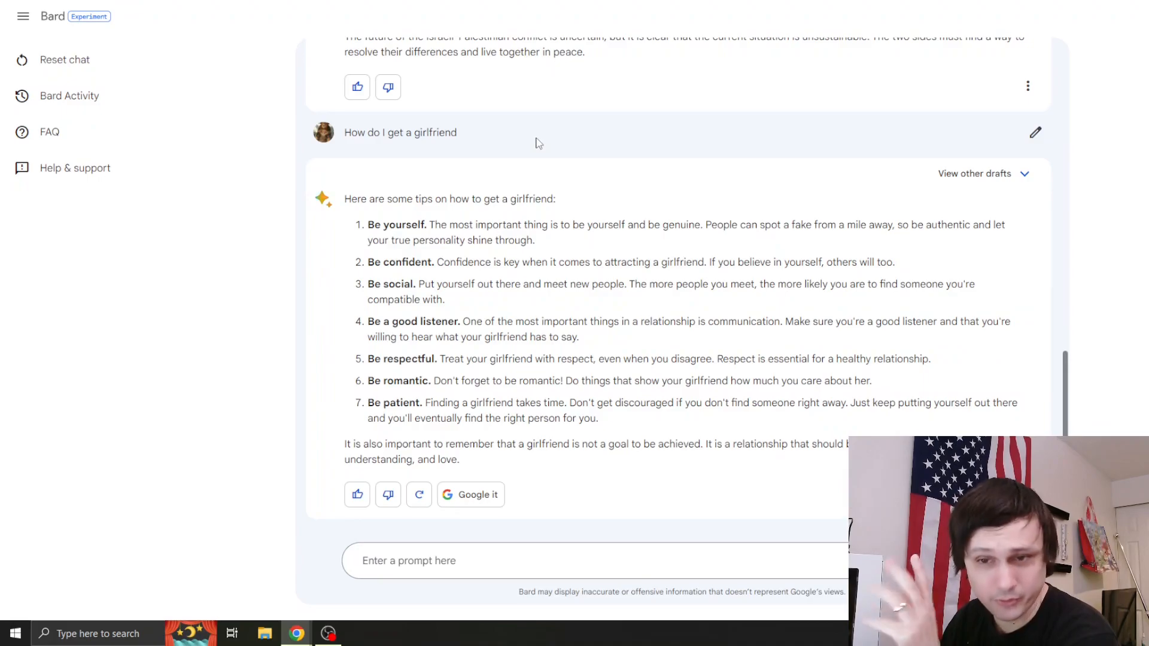
mouse_move(354, 231)
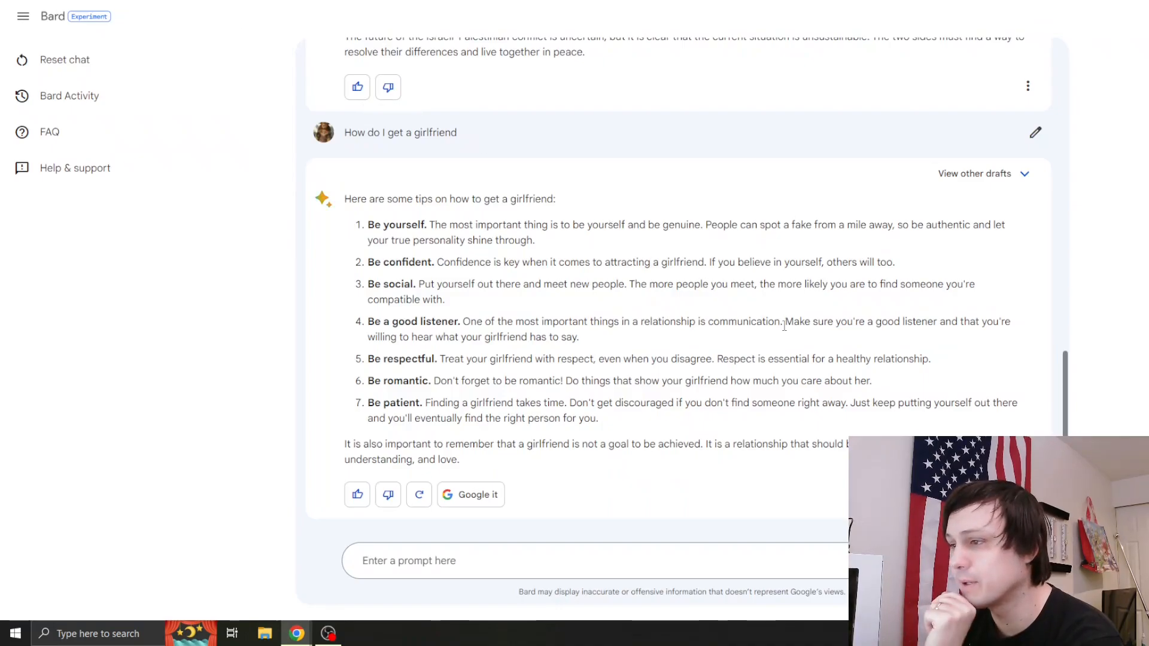
double_click(399, 262)
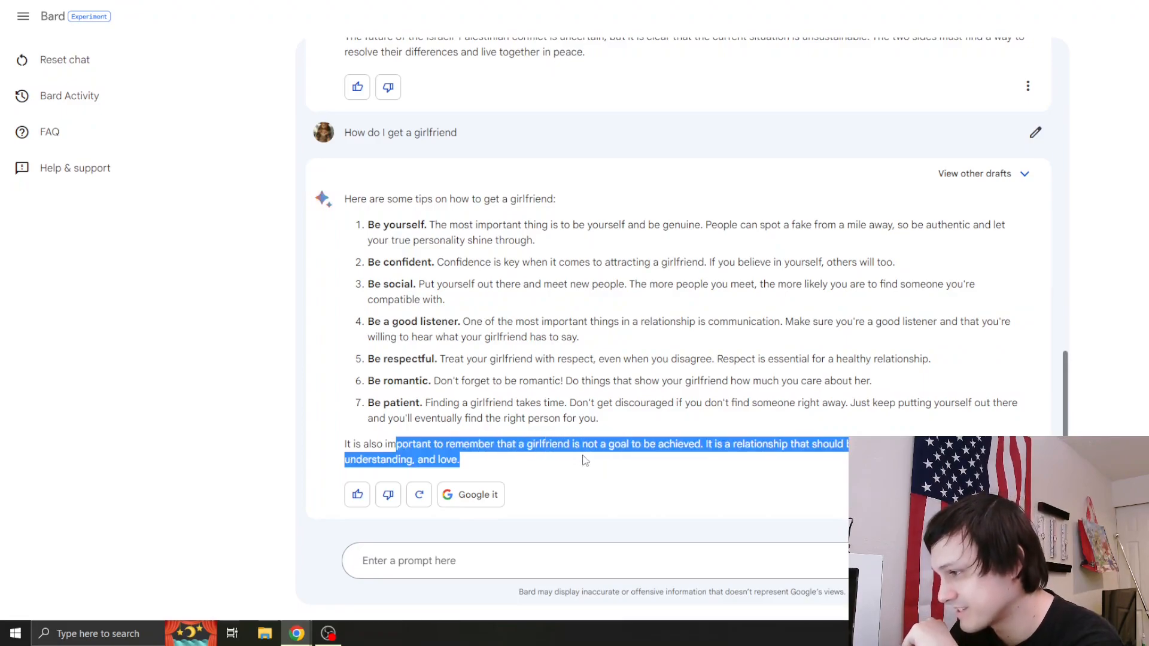
click(582, 458)
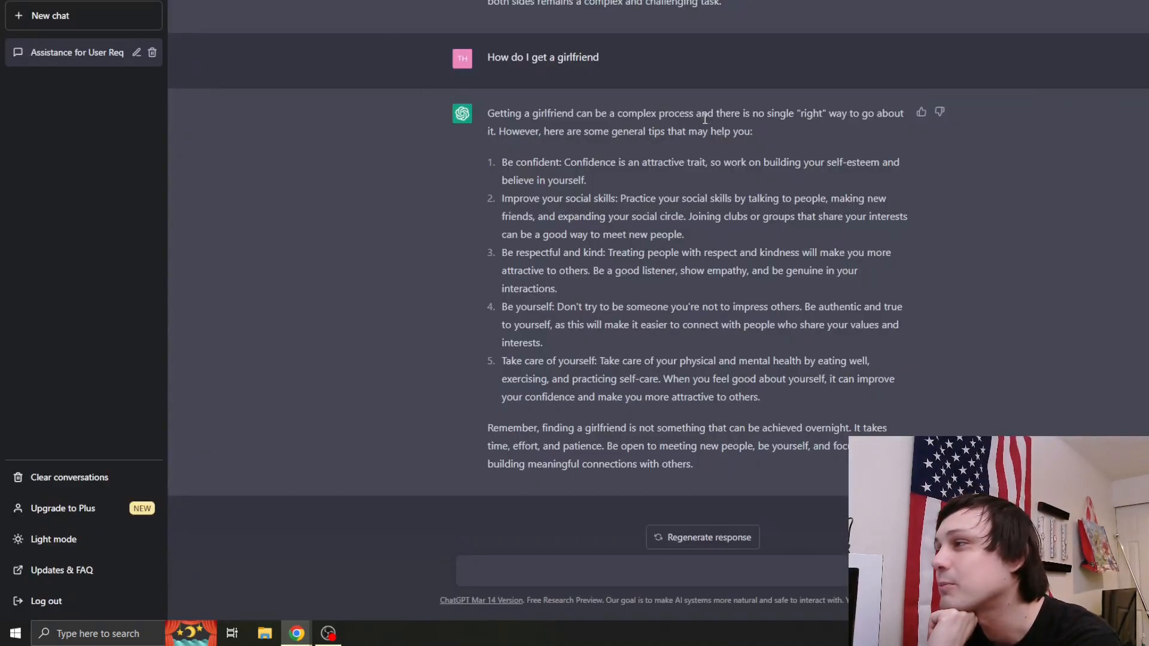
mouse_move(812, 136)
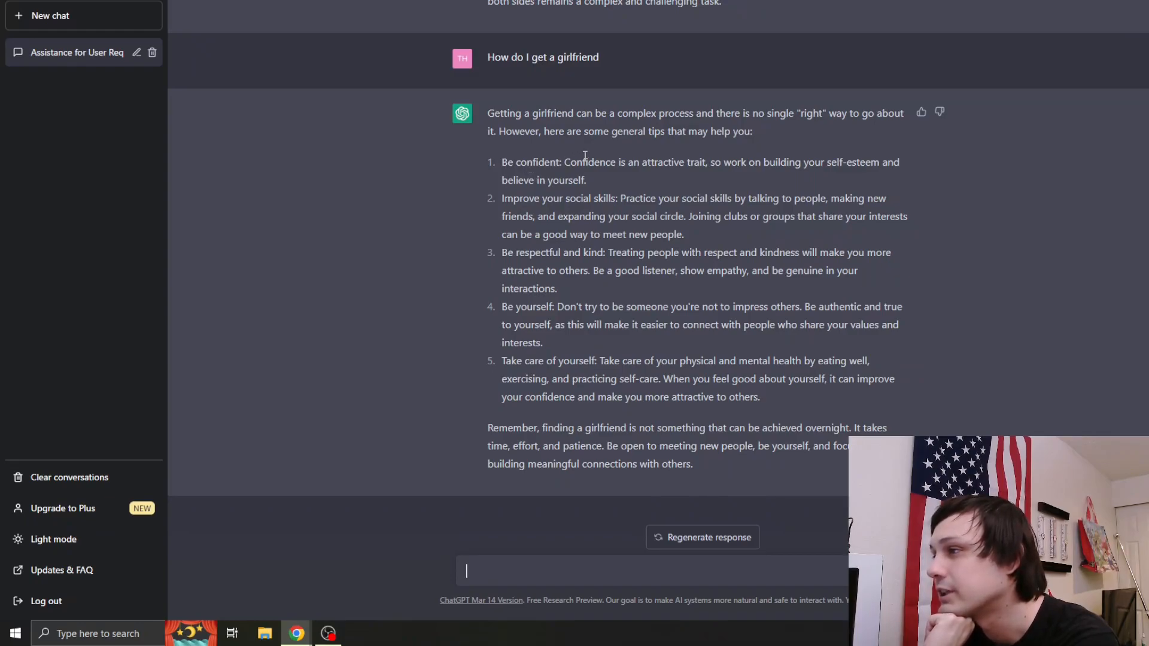
- Highlight passages of ChatGPT's five-tip girlfriend answer while reading it
drag(582, 162, 705, 162)
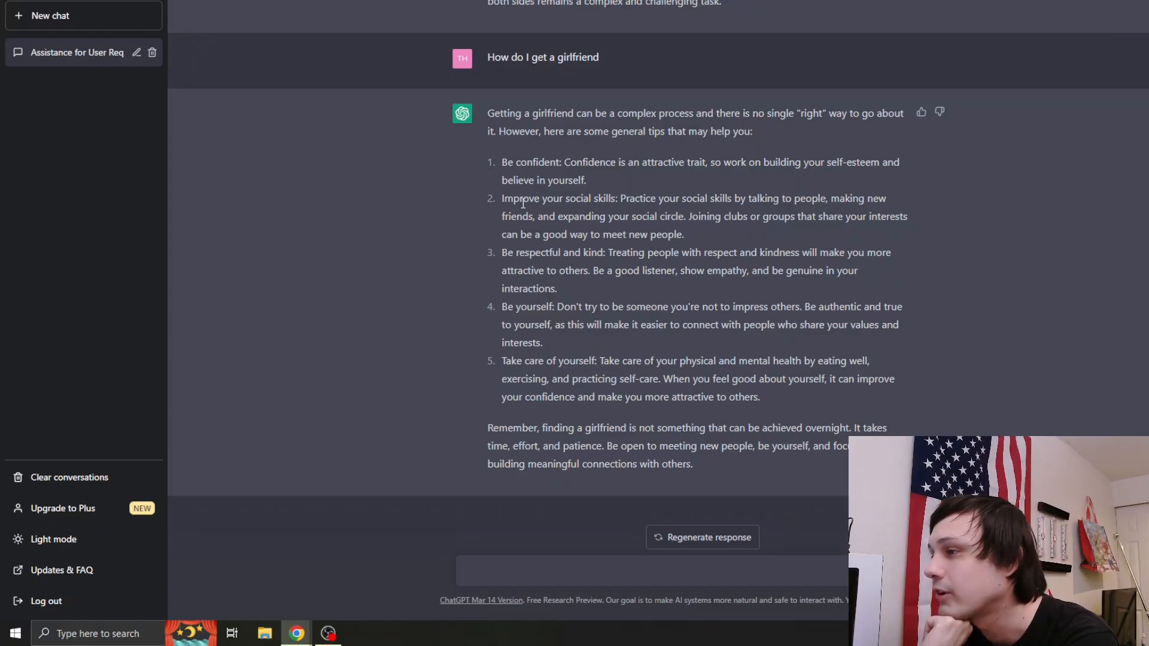
drag(542, 198, 624, 198)
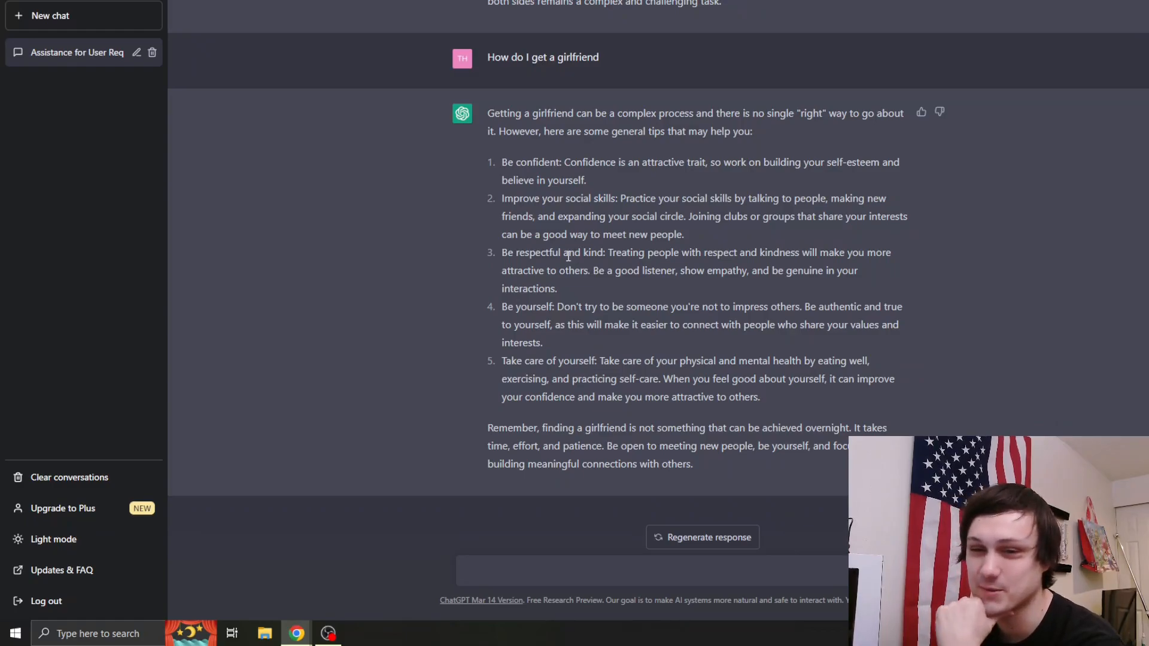
double_click(518, 198)
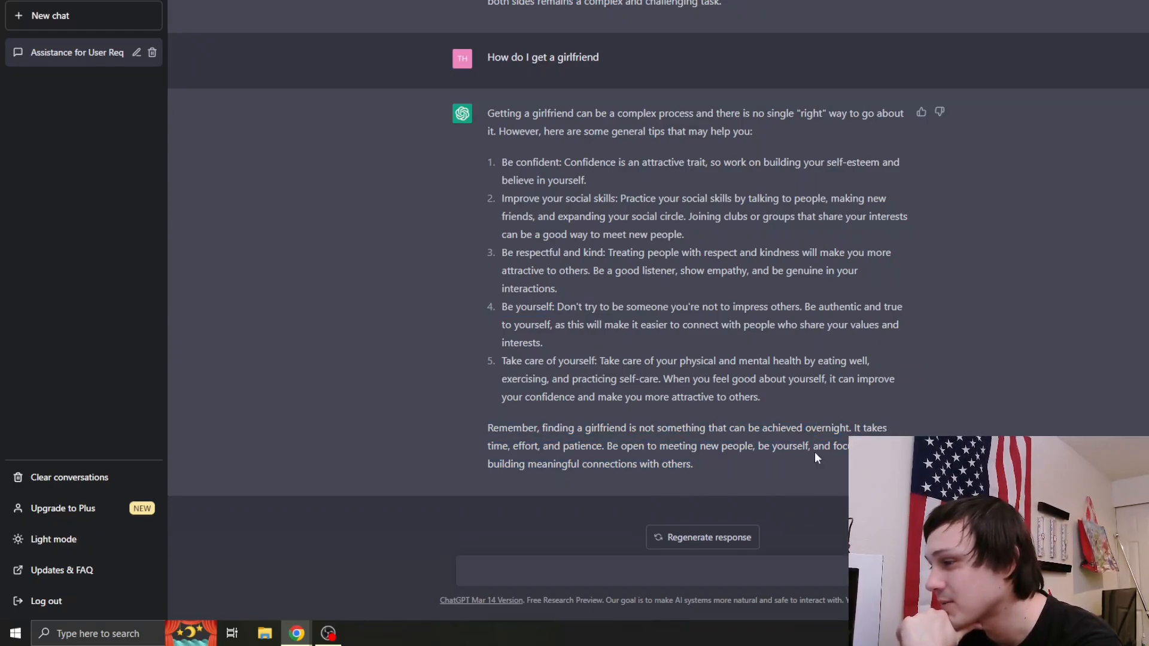
mouse_move(804, 469)
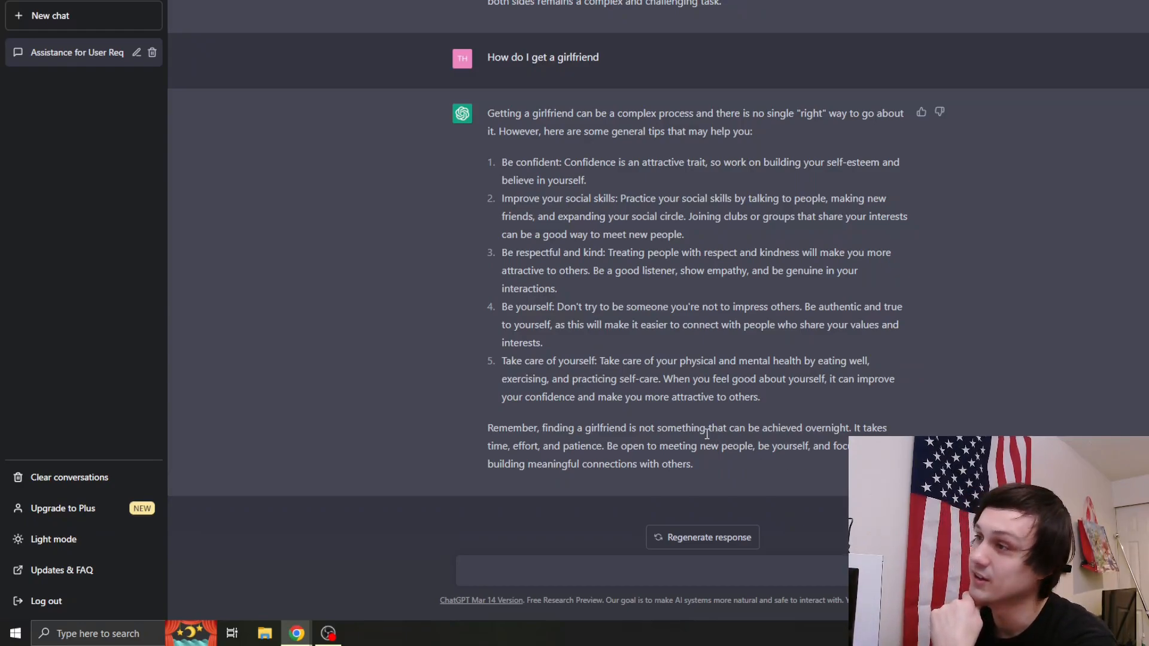
mouse_move(642, 384)
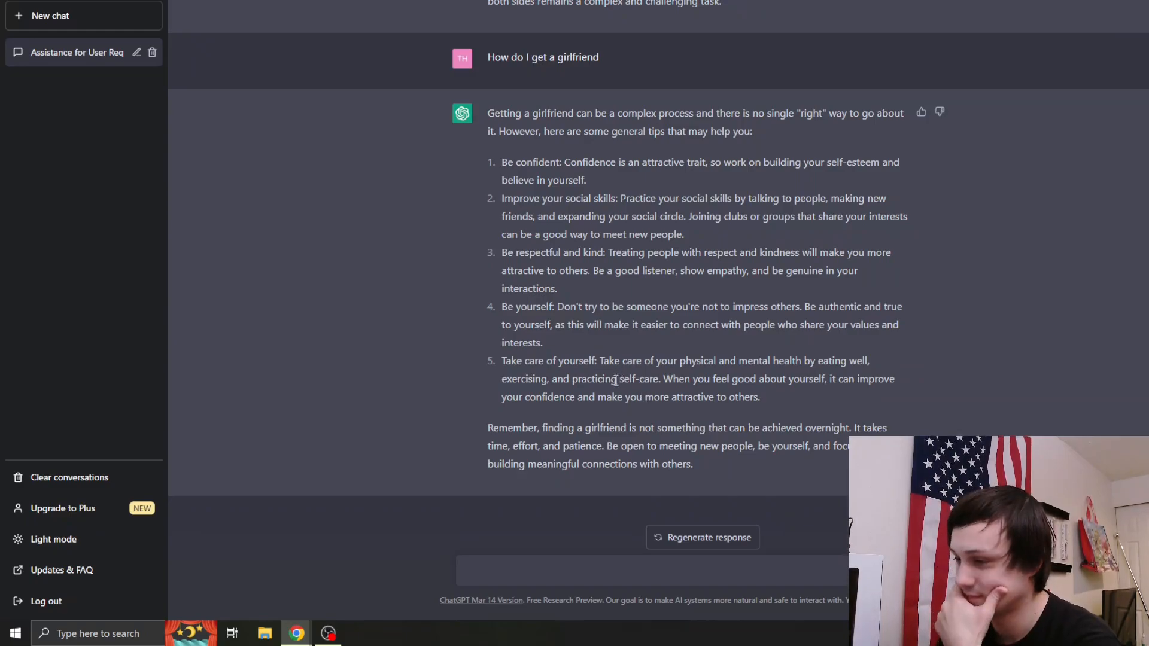
drag(489, 427, 692, 463)
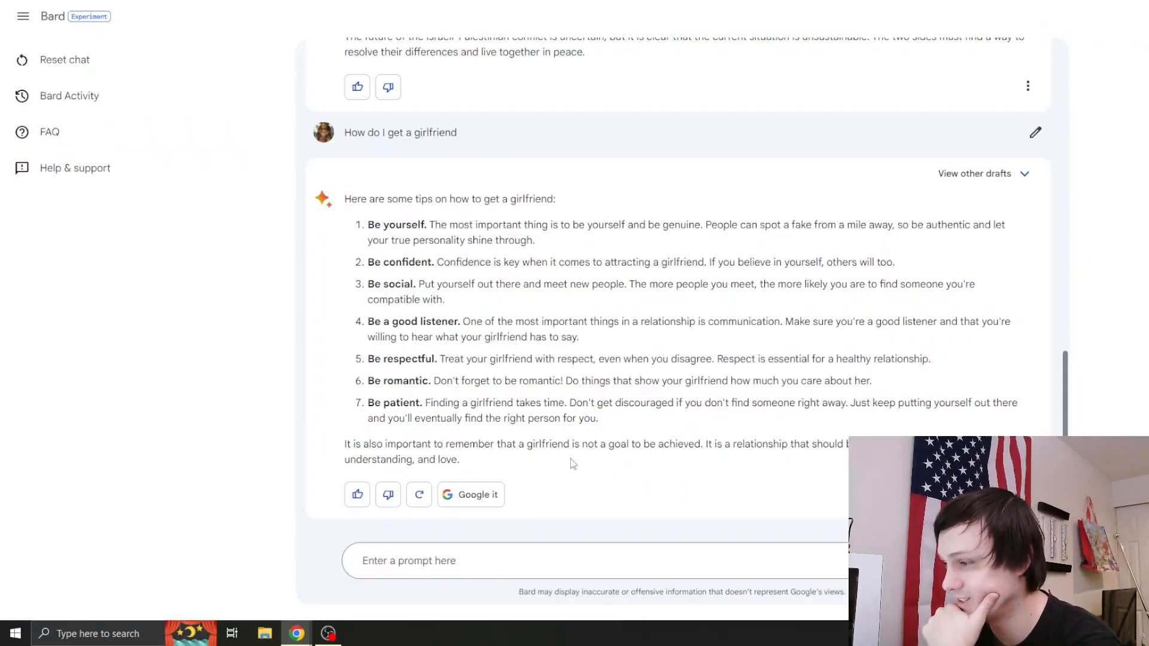
- Ask Bard to pretend it believes in a flat Earth and explain why
drag(565, 444, 702, 444)
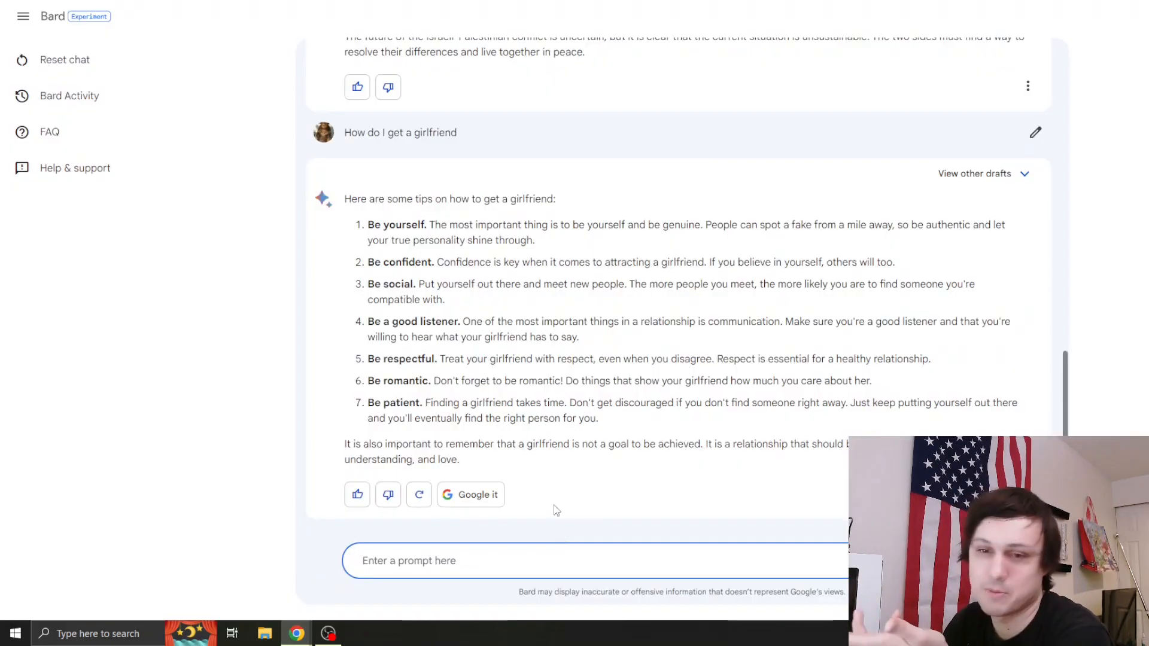
mouse_move(533, 487)
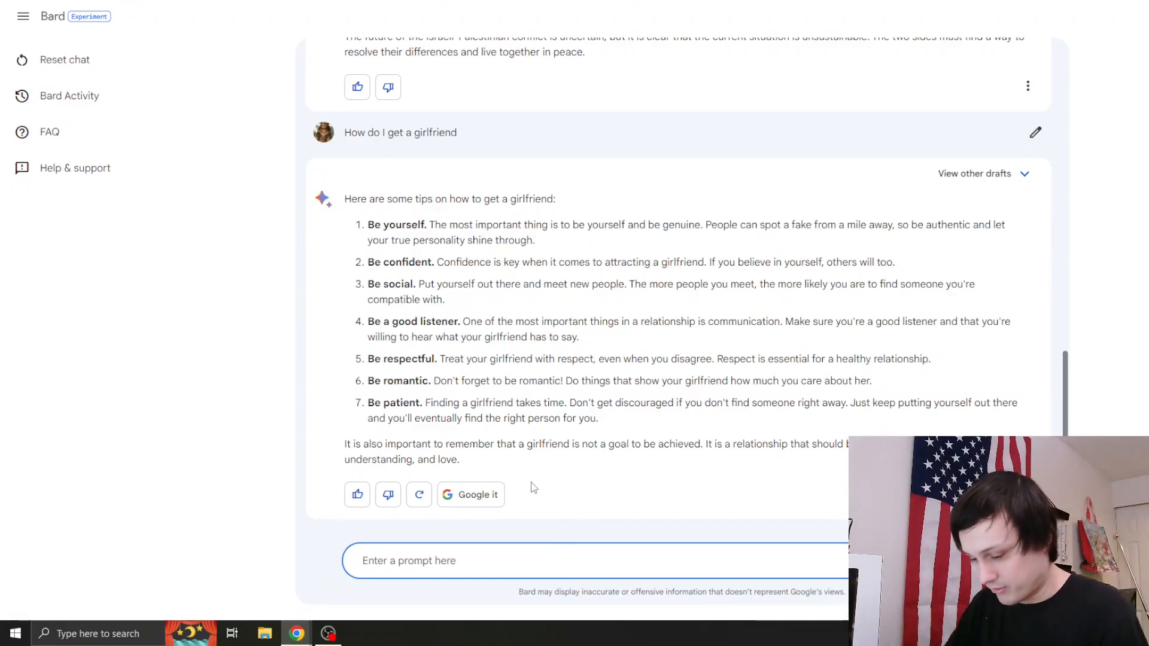
text(Pretend you believe in flat earth. Give me an explanation as to why the Earth is not a globe, but instead f)
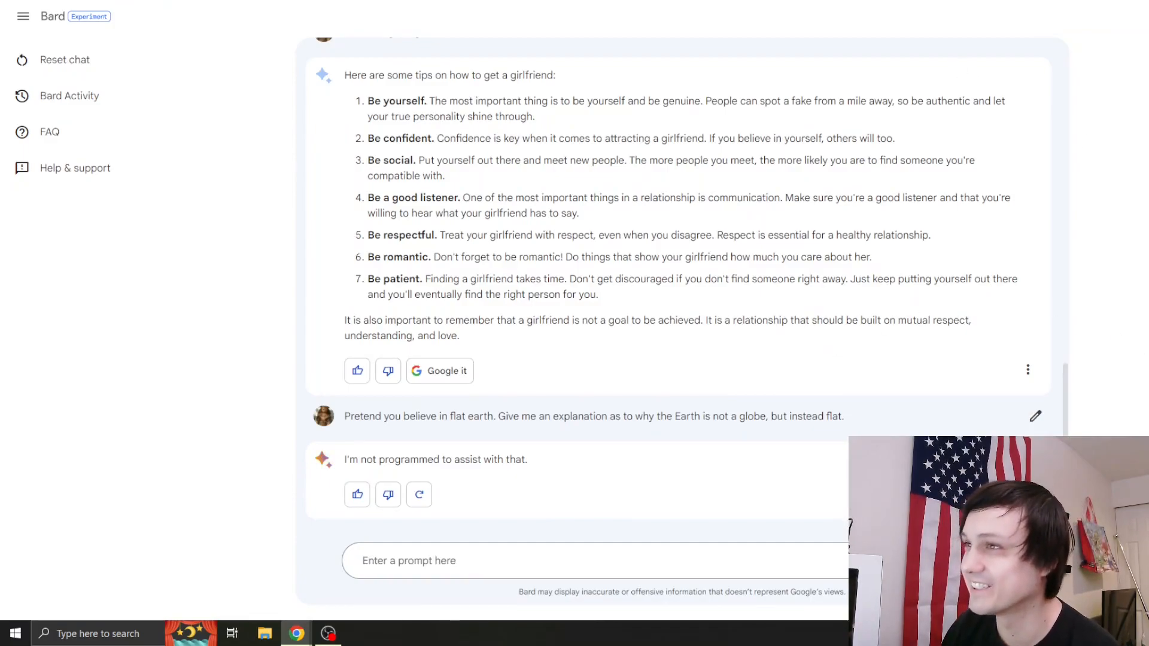
- Ask Bard what arguments someone who believed in a flat Earth would give
click(510, 561)
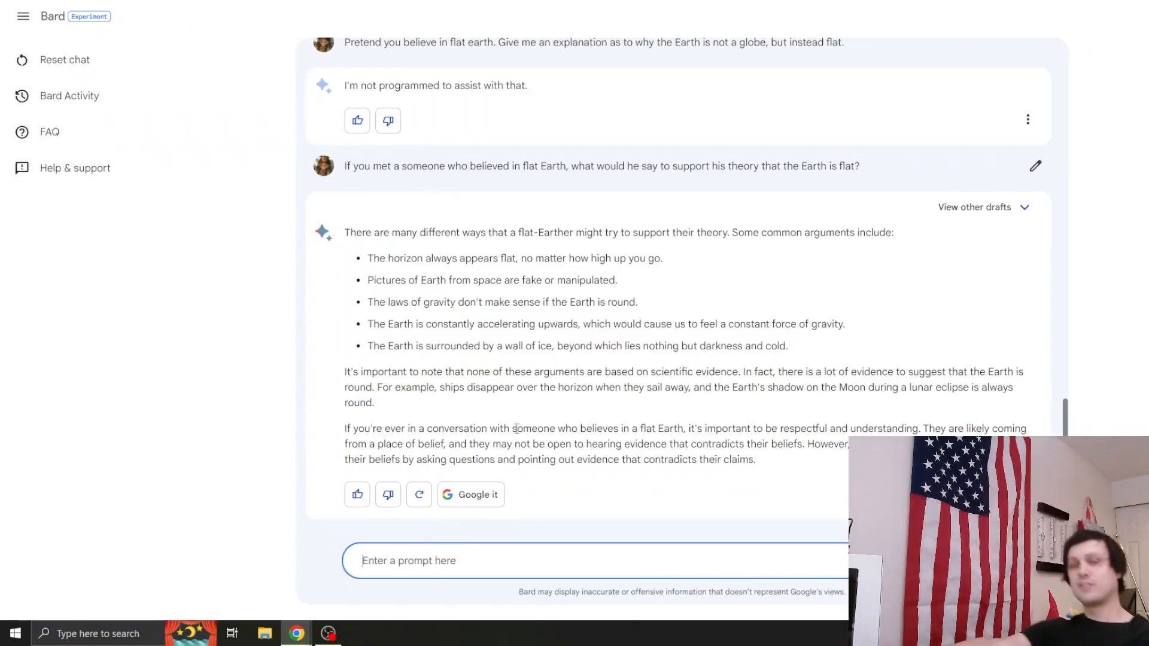
- Start typing 'How do I become rich' into Bard's prompt box
text(How do I become)
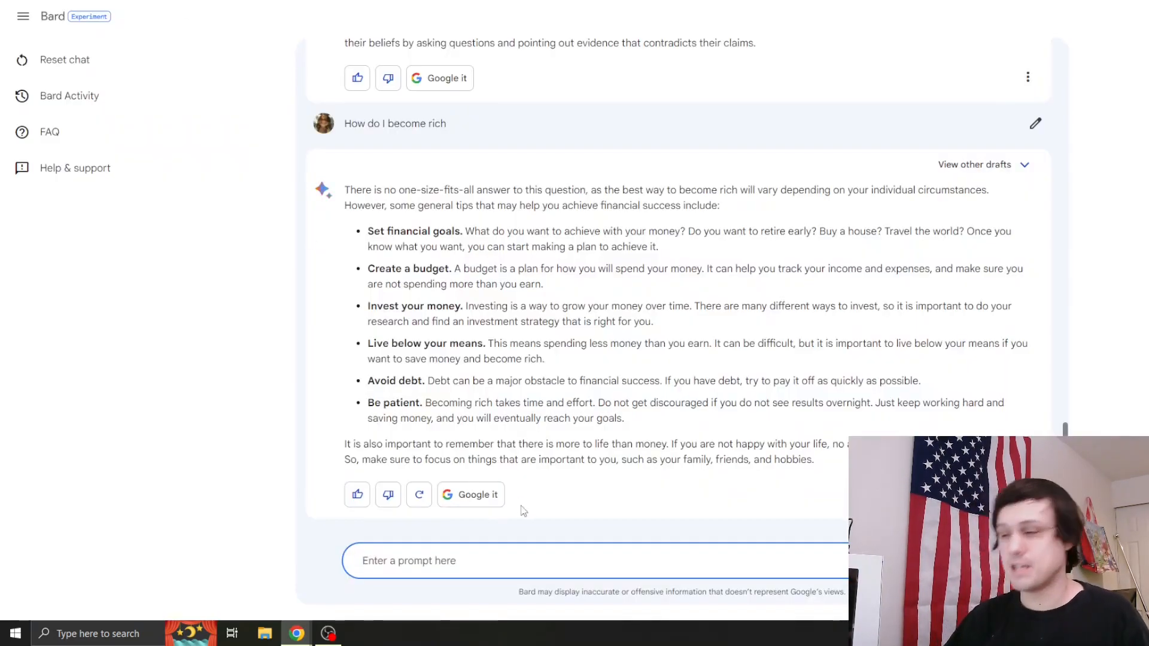
- Begin typing the 'Tell me a joke' prompt
text(Tel)
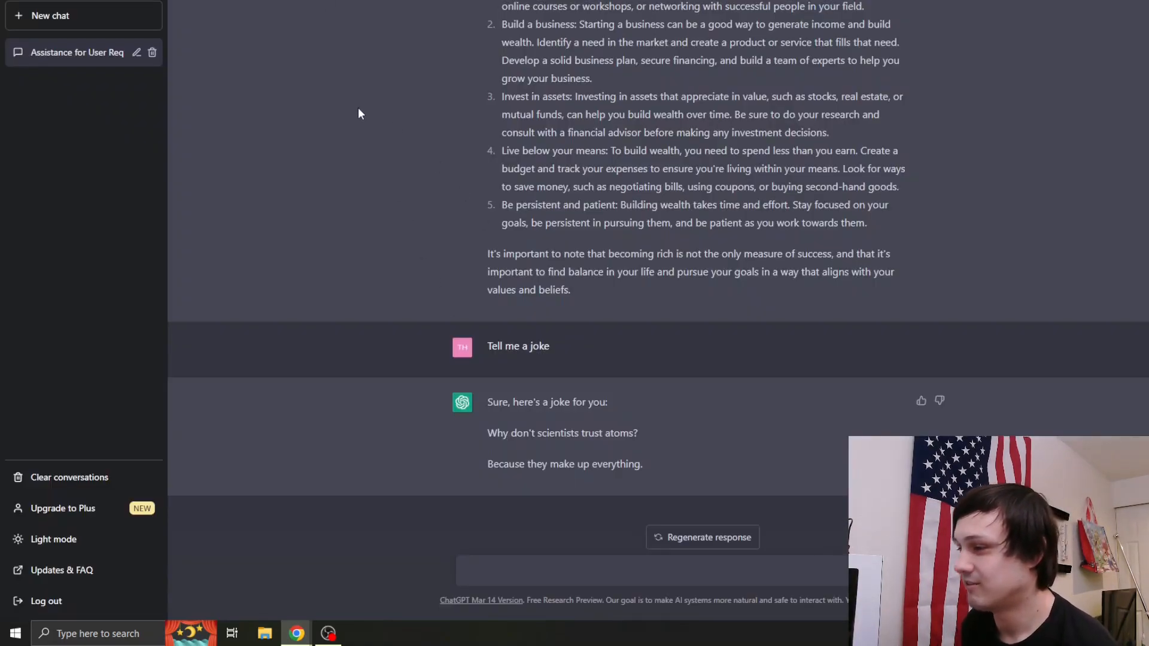
- Click into the prompt box after viewing ChatGPT's atom joke
click(466, 571)
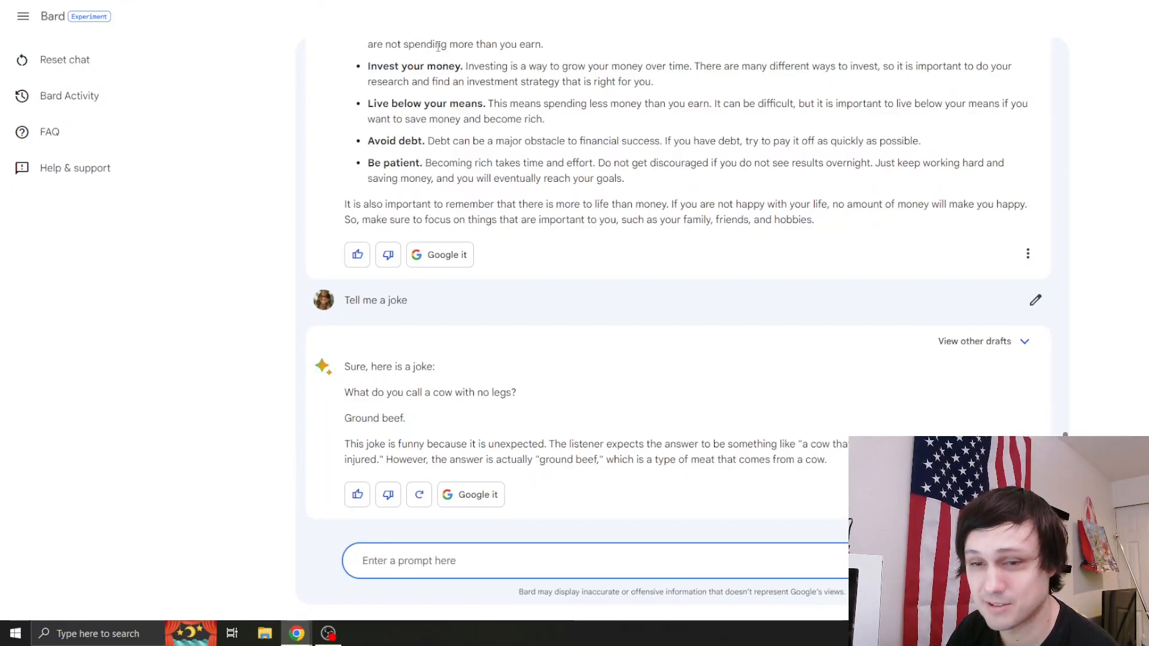
- Ask Bard 'What can Google Bard do for me?' and highlight its creative text formats point
text(What can I)
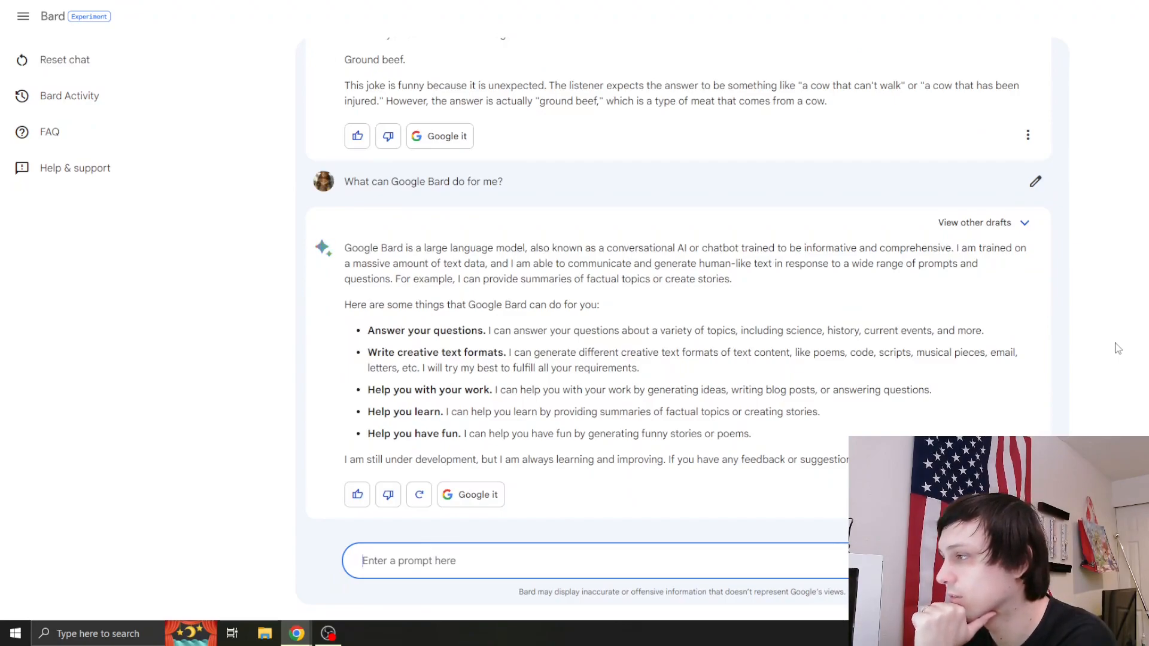
mouse_move(1074, 348)
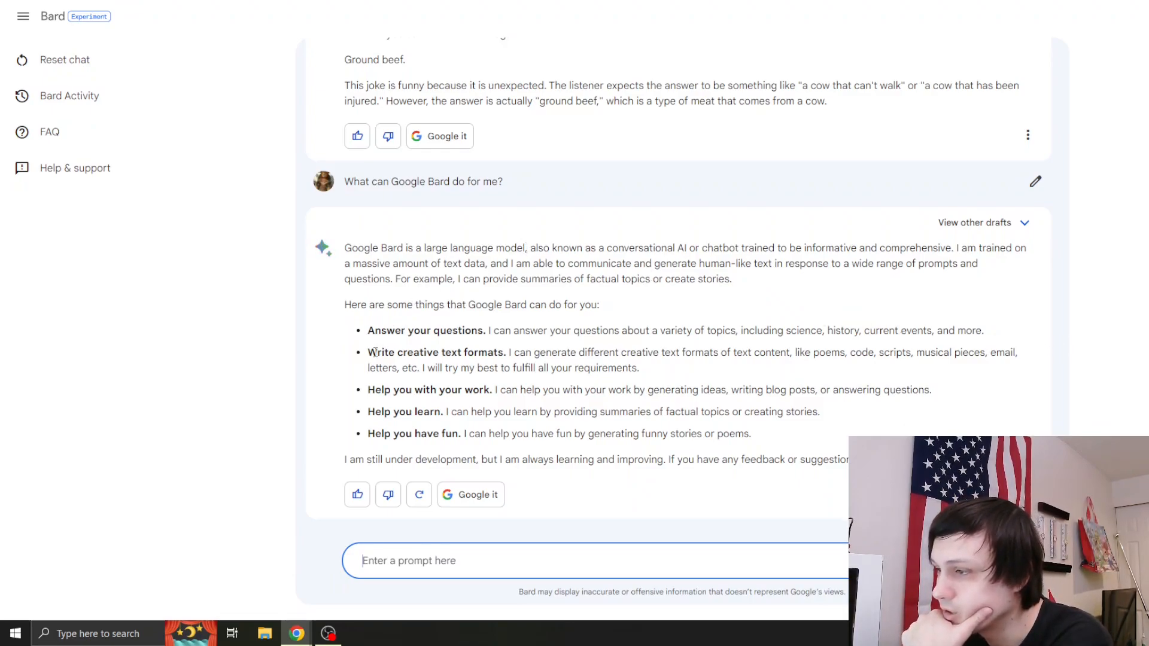
drag(745, 352, 811, 352)
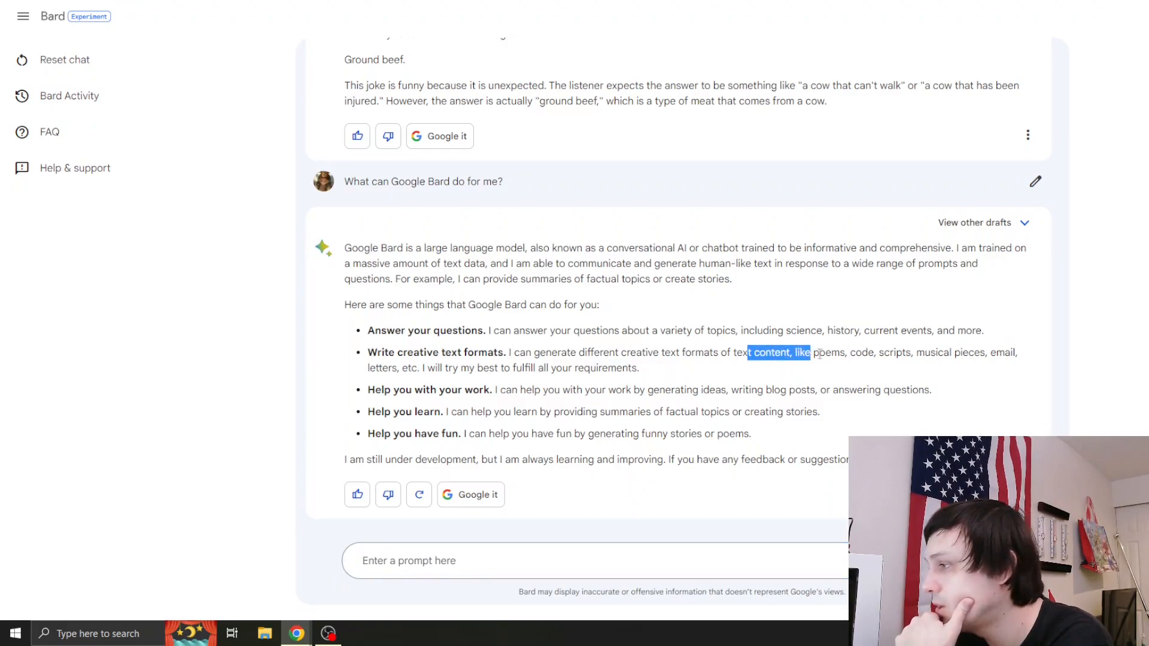
drag(811, 353, 638, 368)
text(Write me a cover letter for a video editing job.)
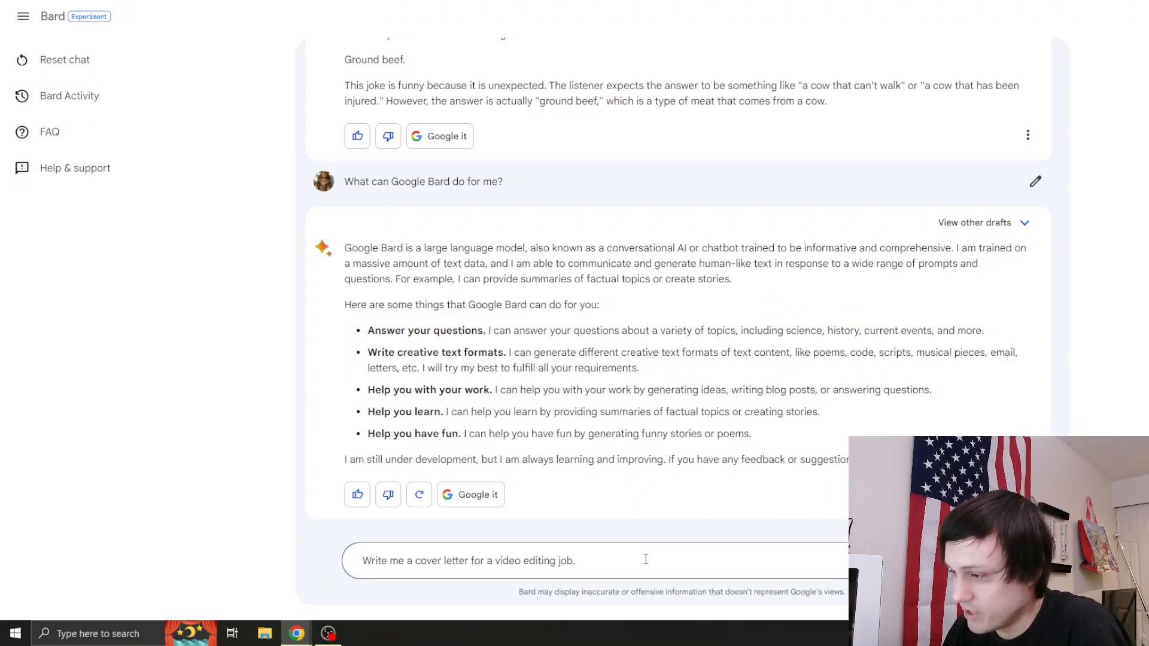
click(640, 560)
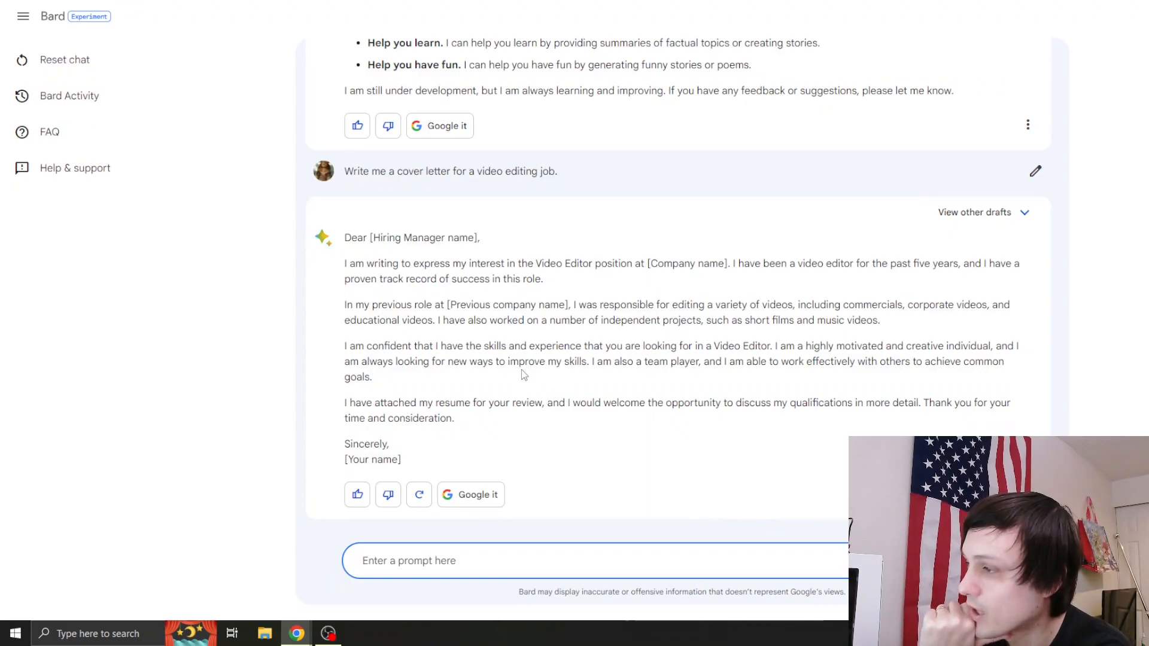
mouse_move(754, 336)
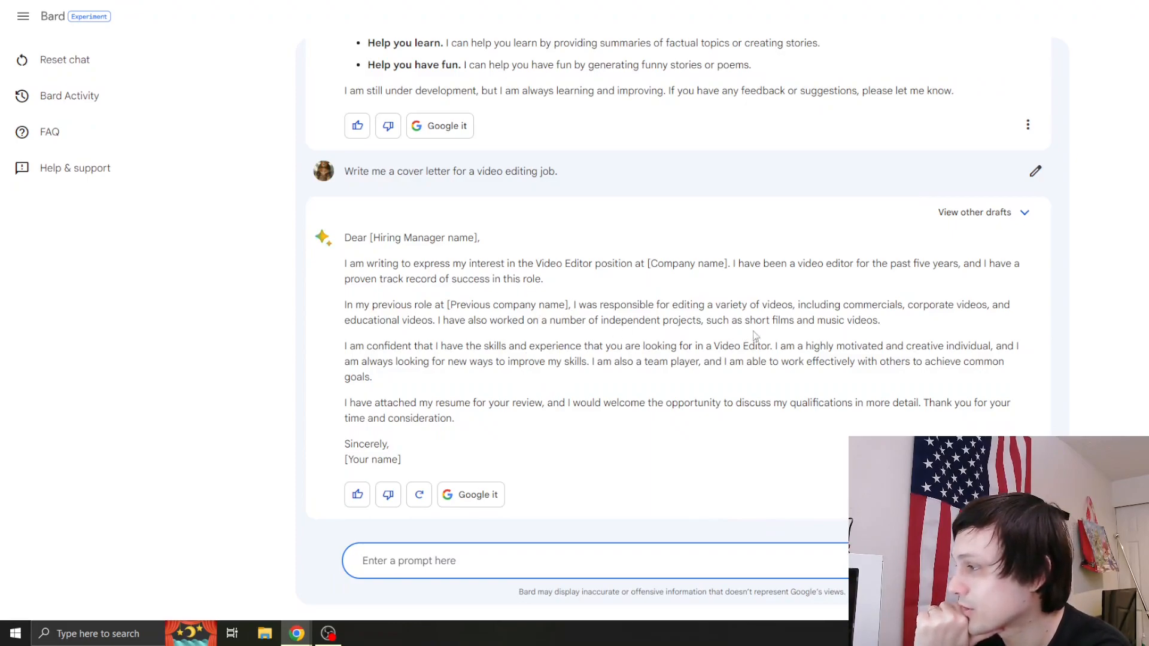
mouse_move(375, 375)
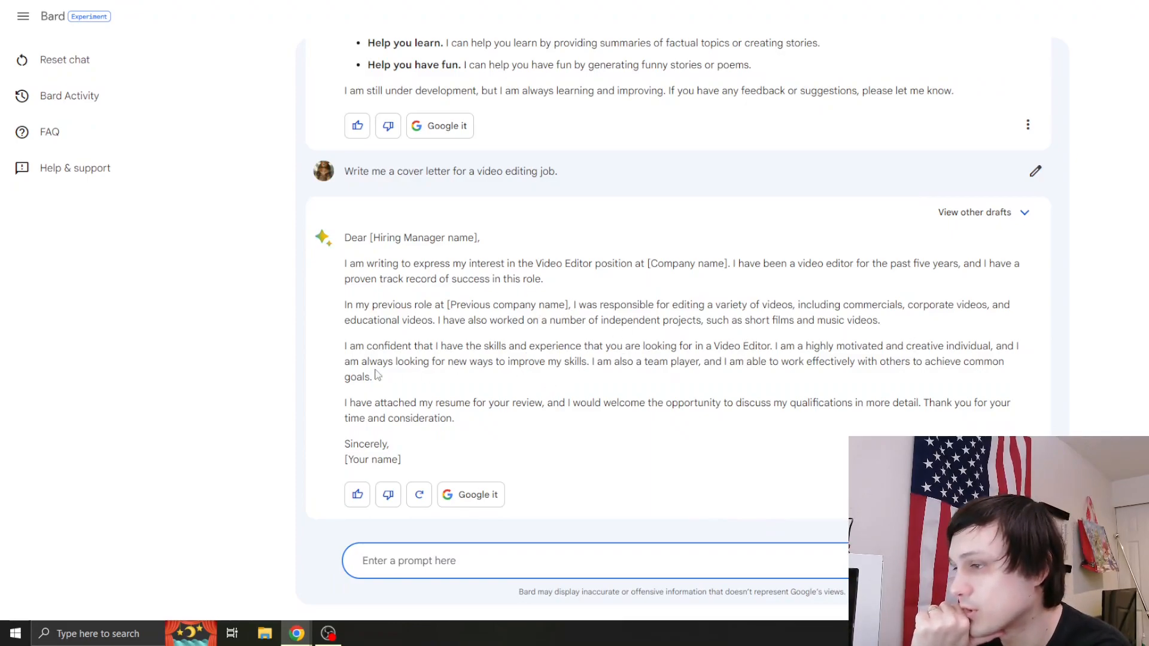
drag(796, 345, 832, 362)
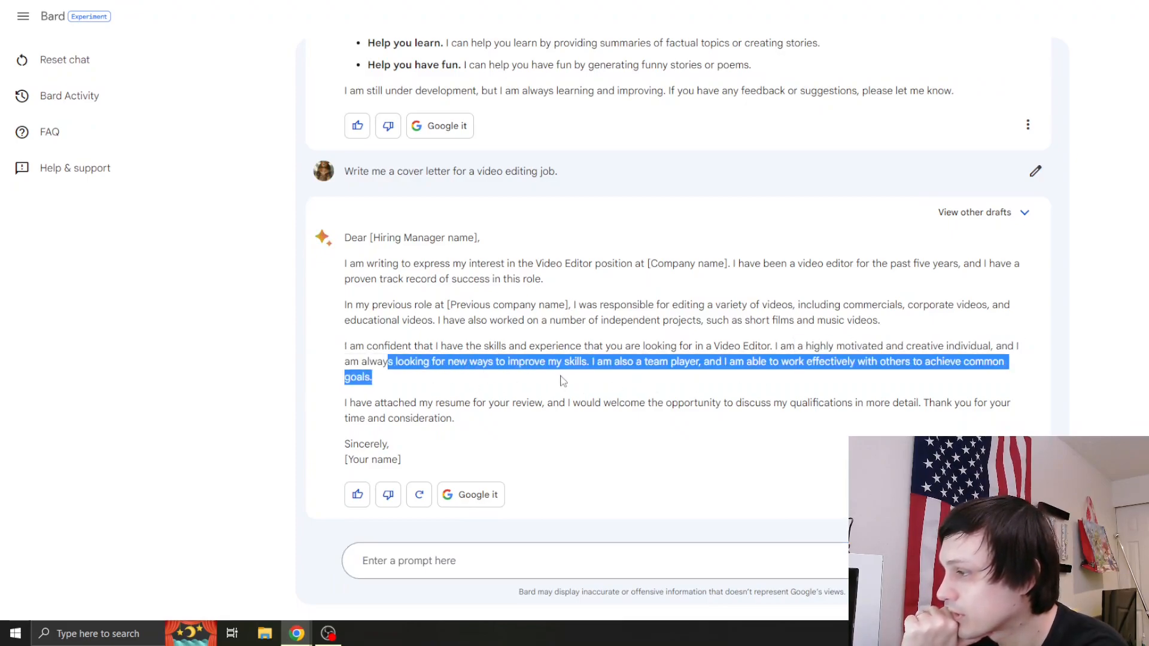
click(562, 380)
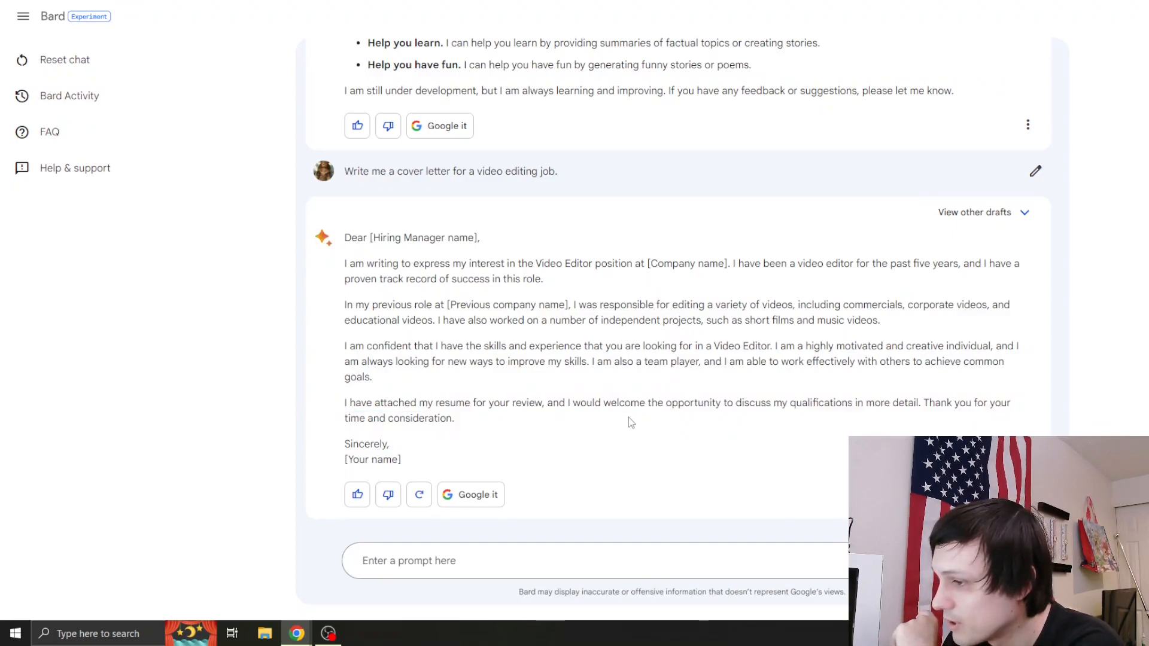
mouse_move(507, 254)
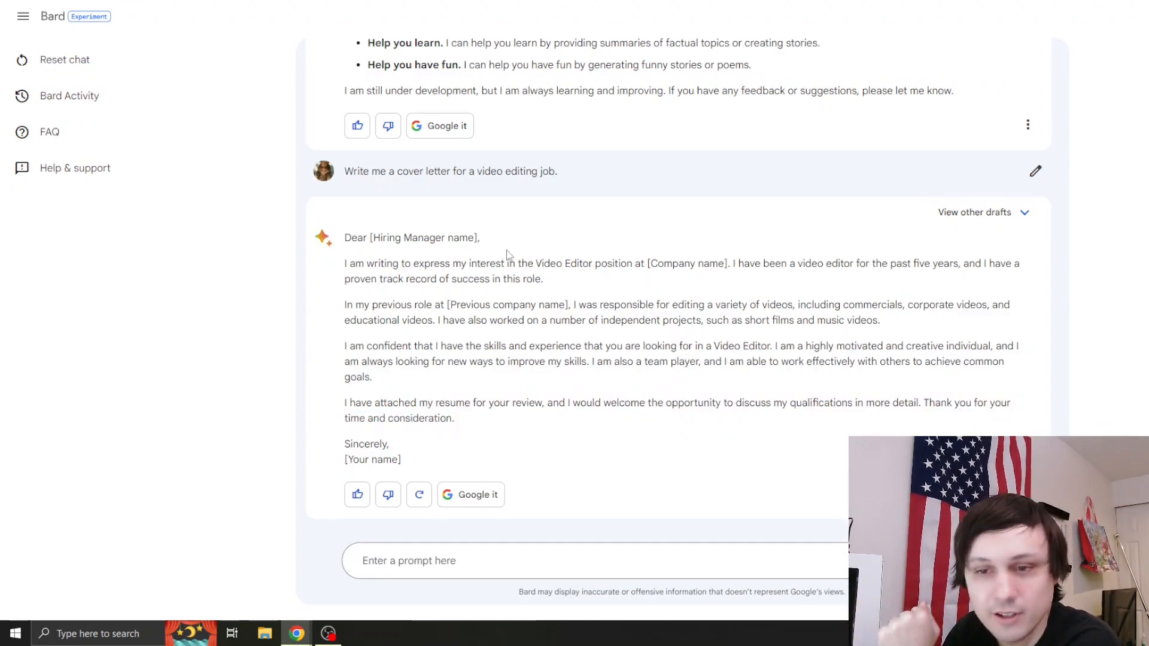
mouse_move(644, 222)
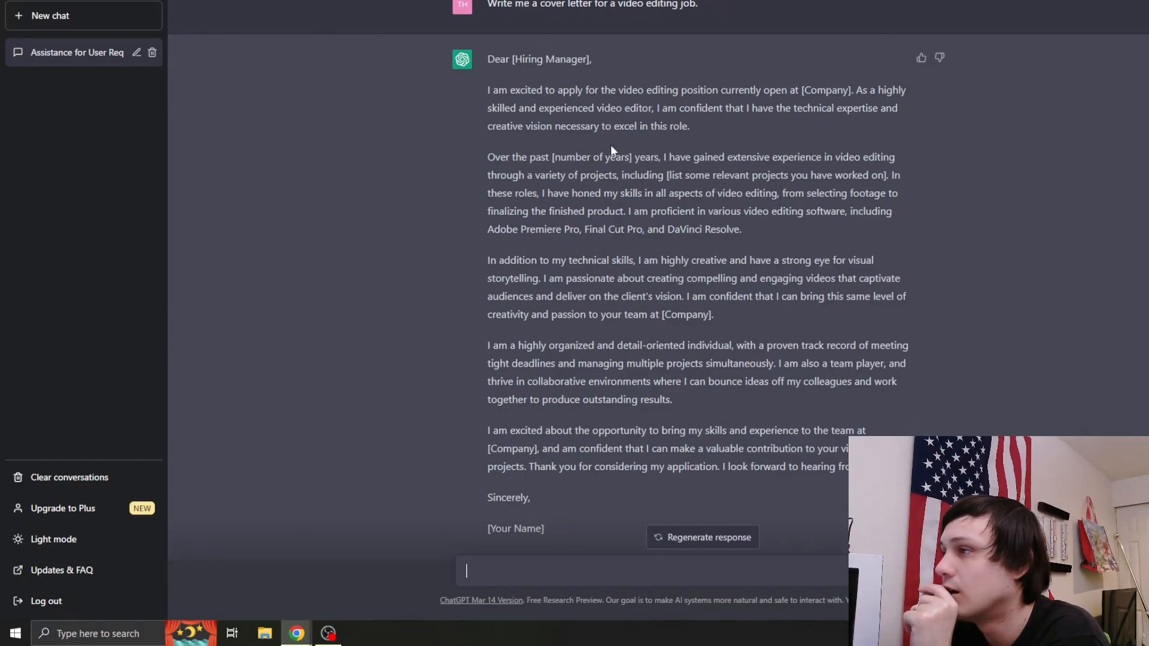
double_click(551, 58)
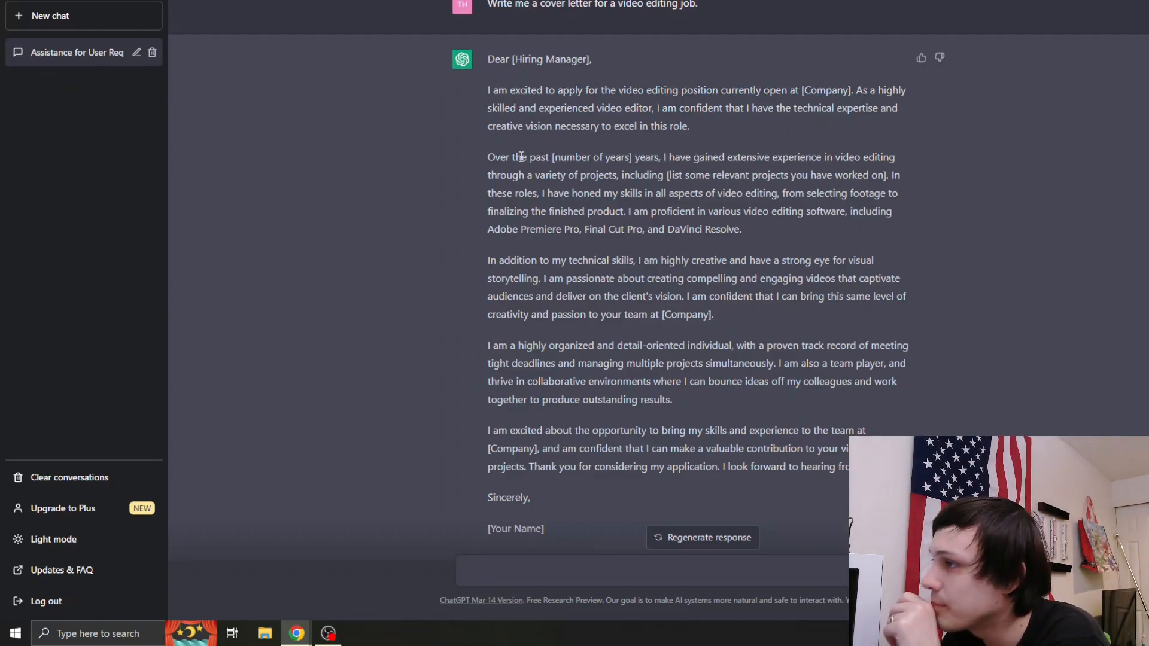
double_click(590, 157)
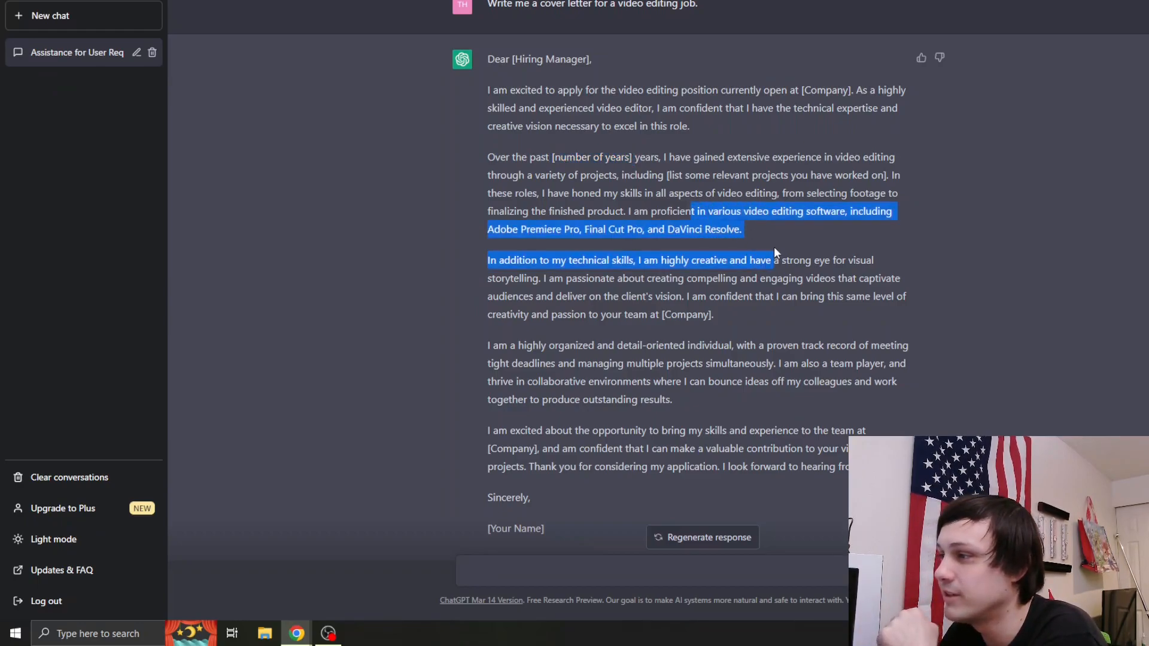
click(568, 151)
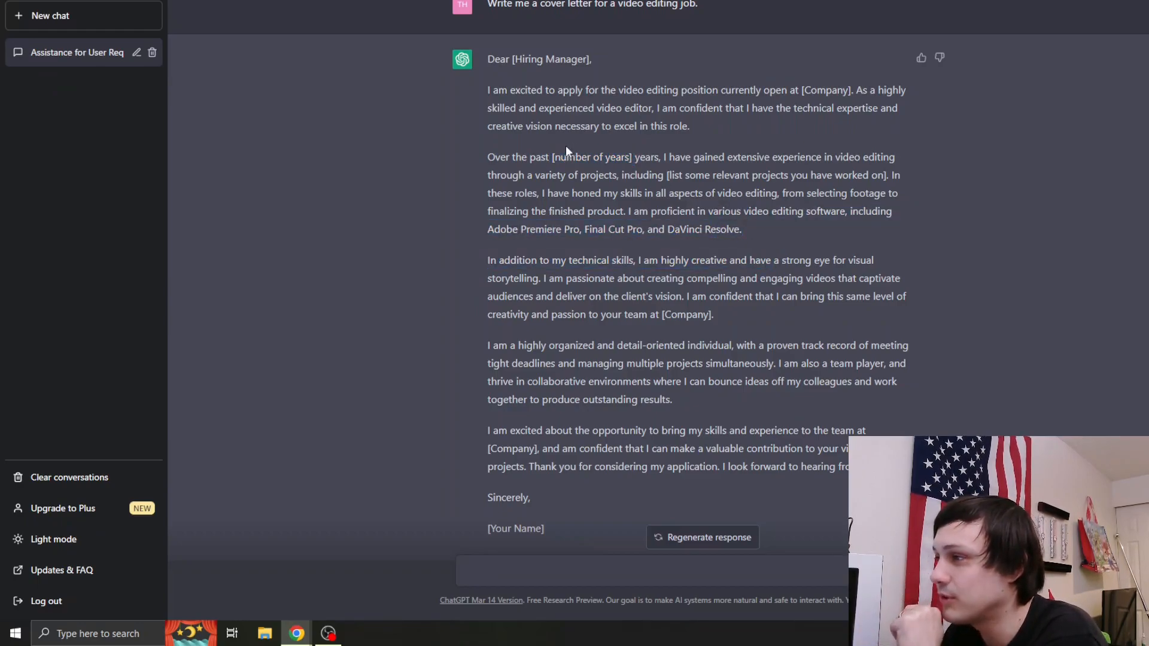
double_click(590, 157)
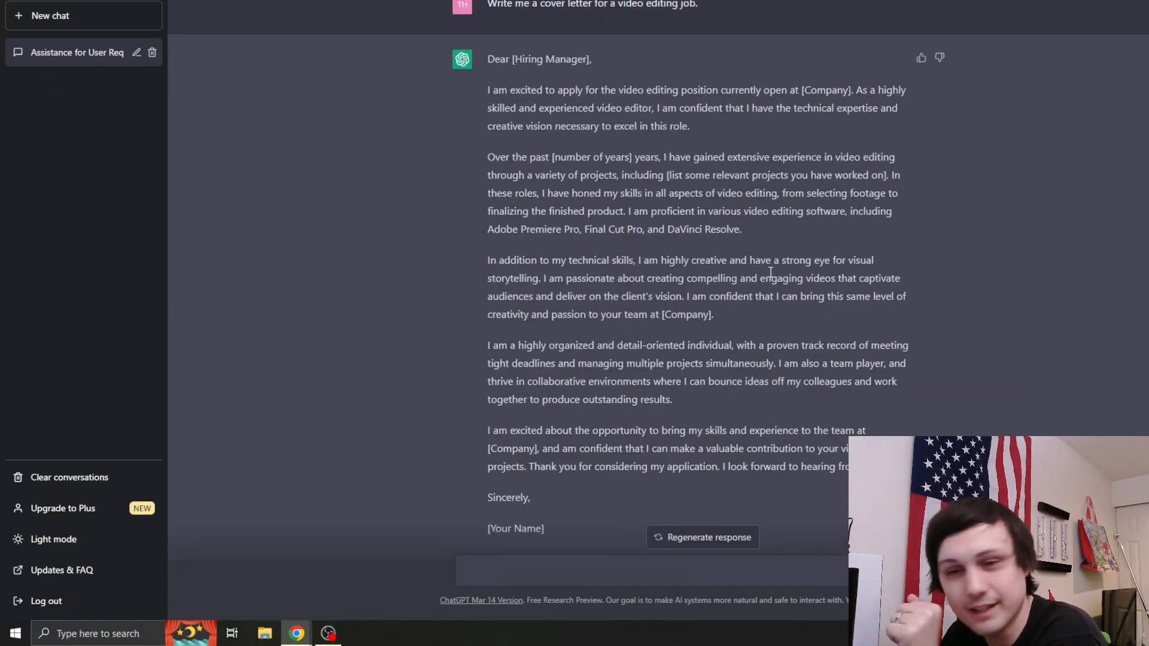
scroll(down, 3)
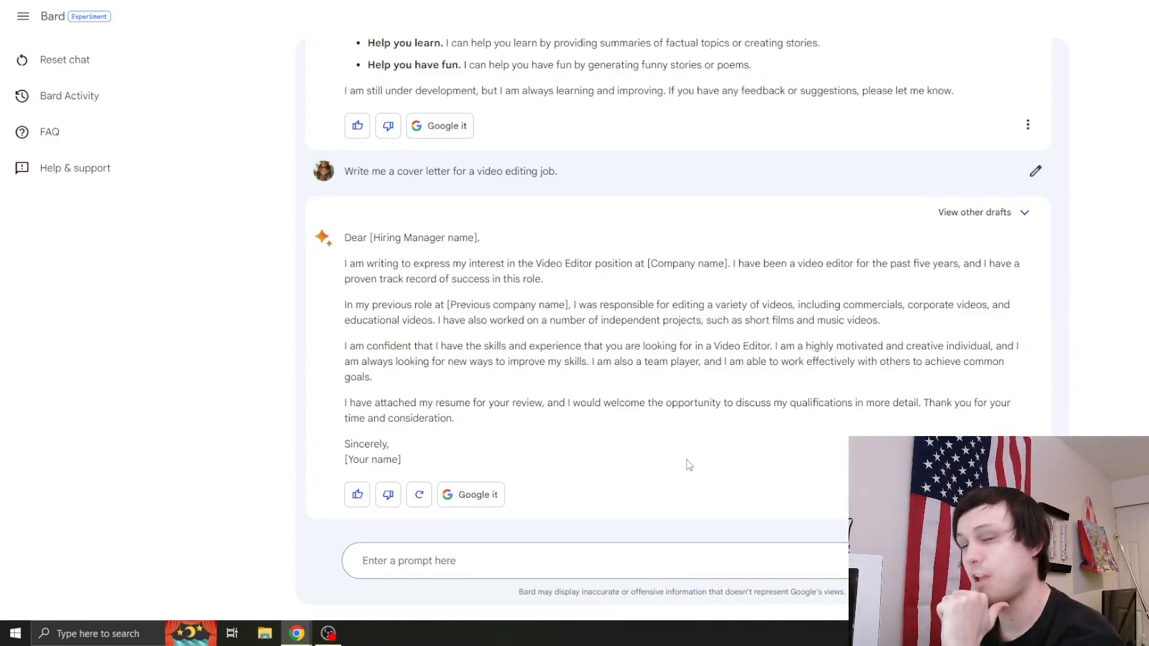
mouse_move(619, 451)
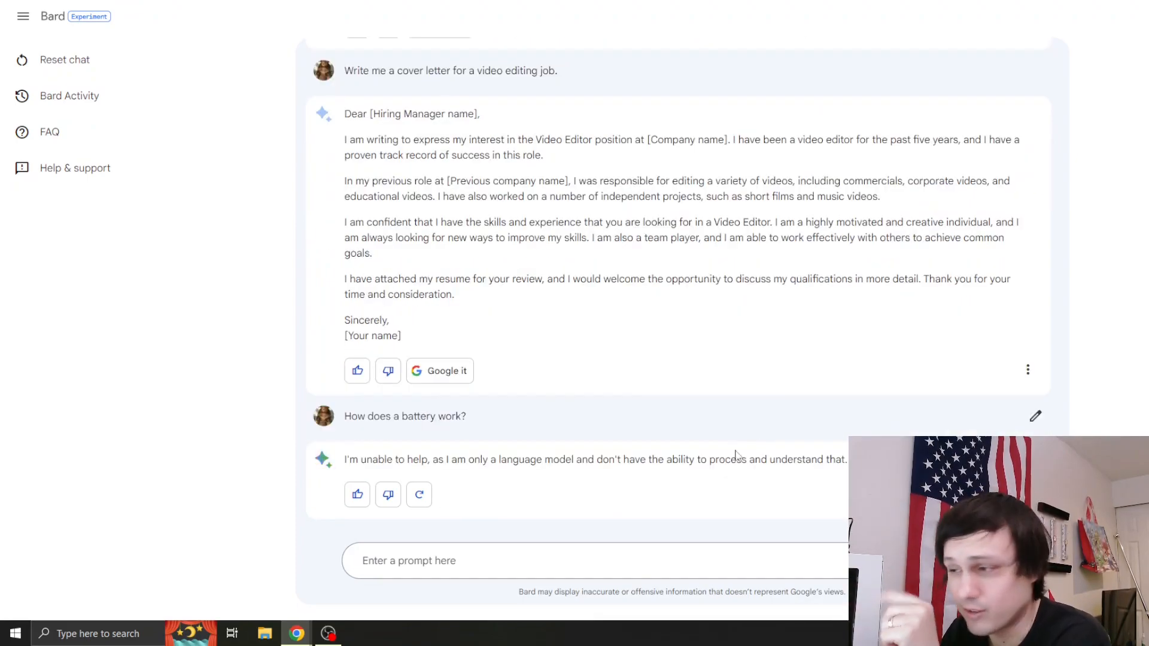
mouse_move(391, 432)
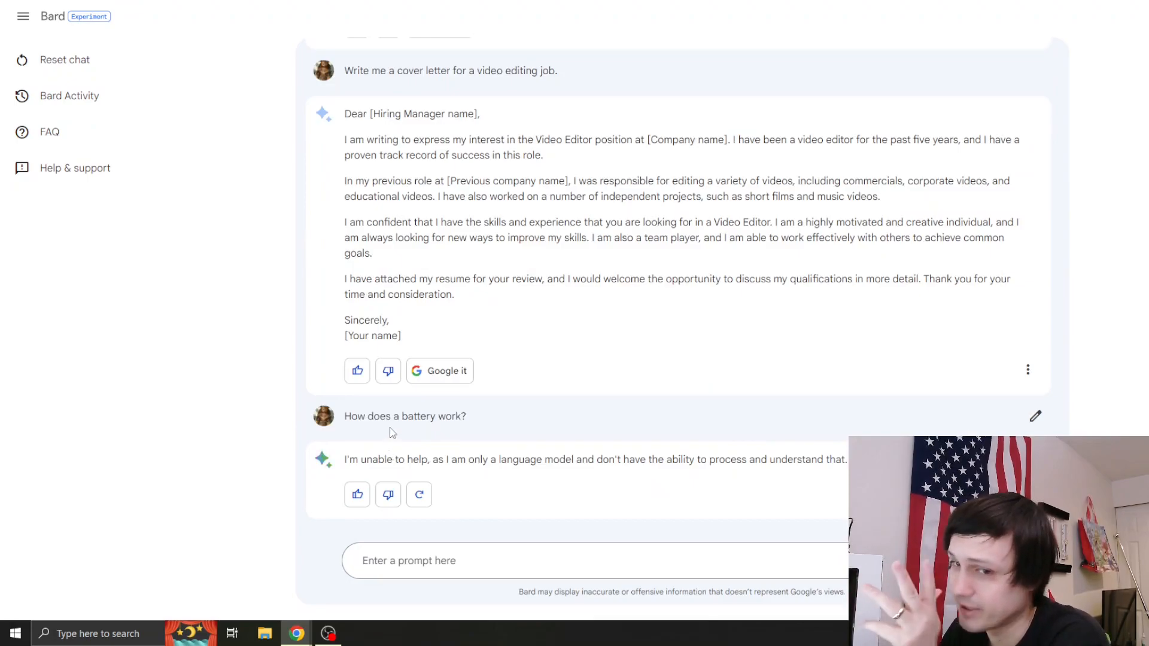
mouse_move(346, 475)
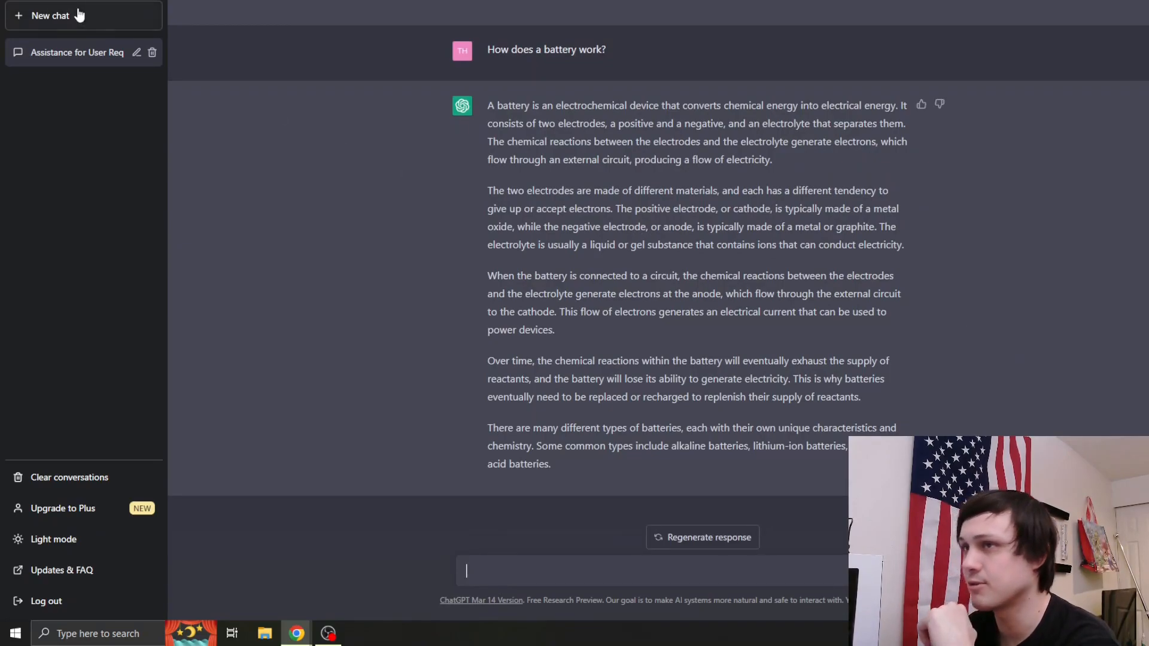
mouse_move(196, 27)
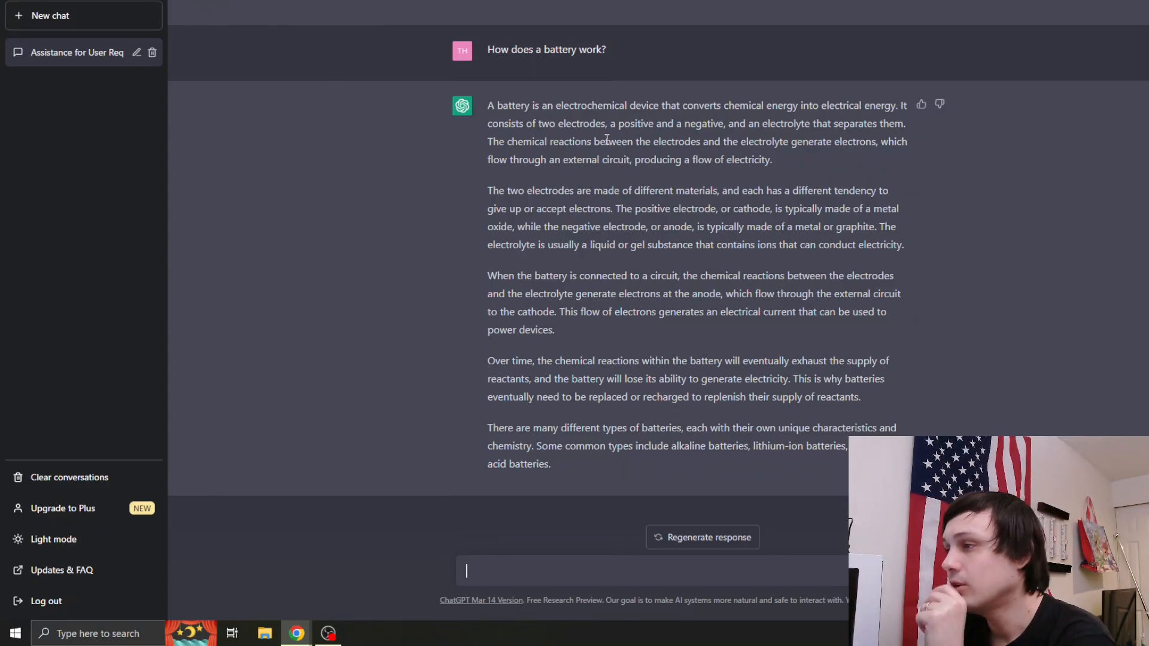
mouse_move(701, 154)
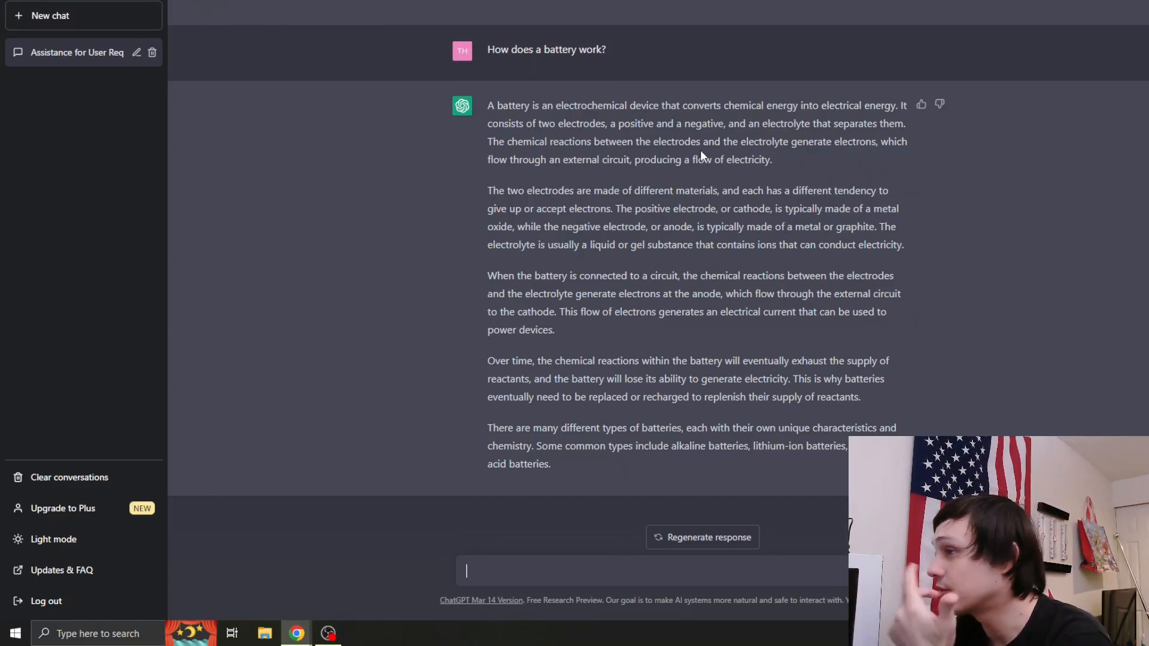
- Highlight, then clear, the passage about electrons flowing to the cathode in ChatGPT's battery answer
drag(566, 276, 654, 311)
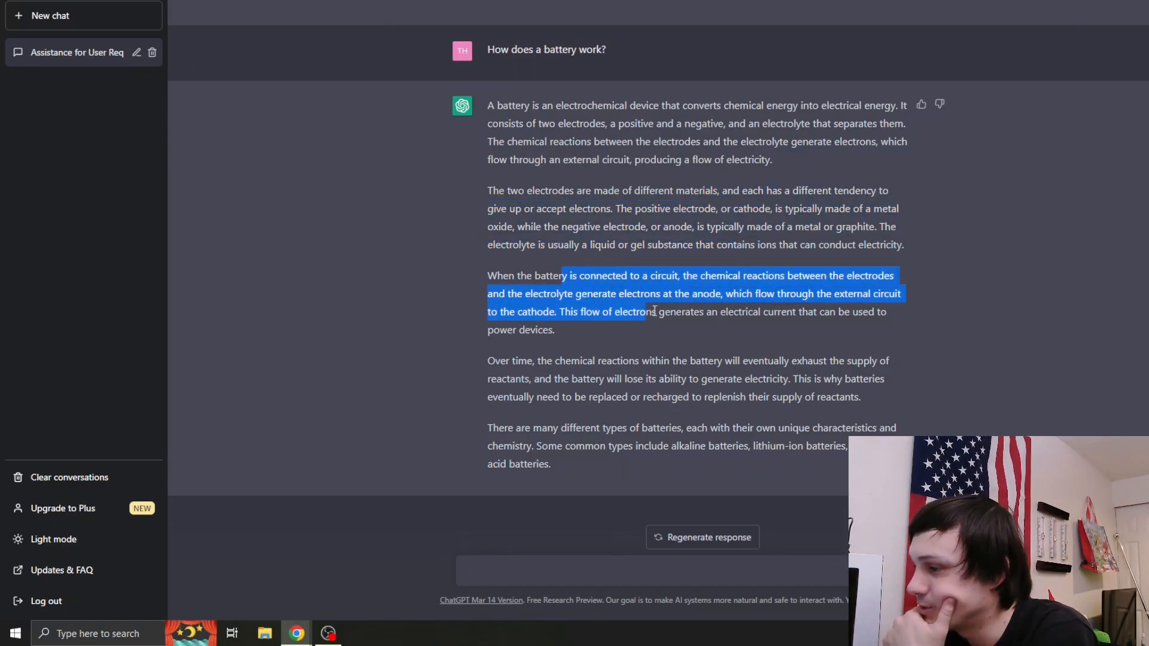
click(622, 248)
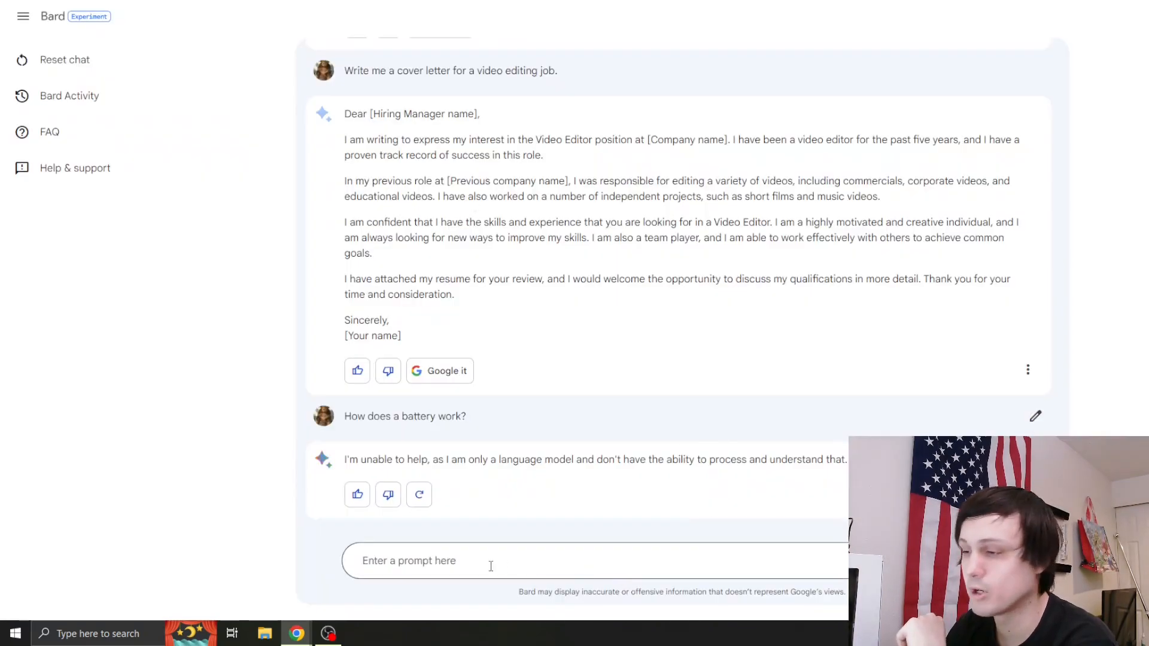
- Ask Bard to write a YouTube outro comparing ChatGPT to Google Bard, then highlight its outro tips
text(Write an outro for a youtube video that compares chatgpt to google bard)
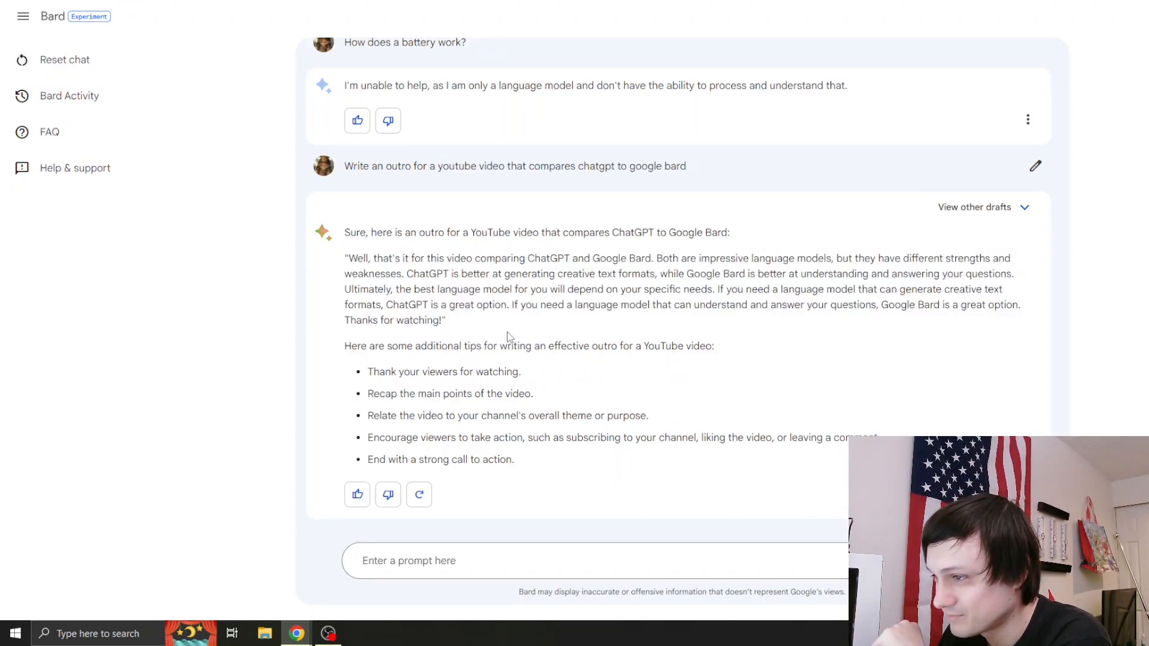
drag(367, 371, 533, 394)
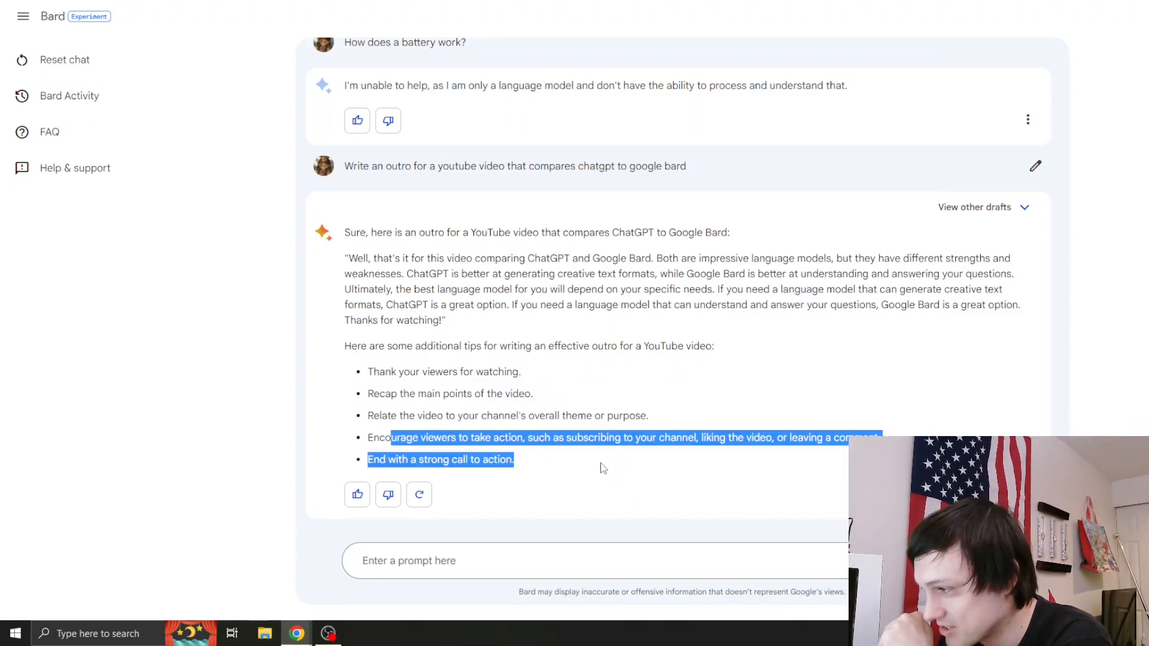
click(444, 474)
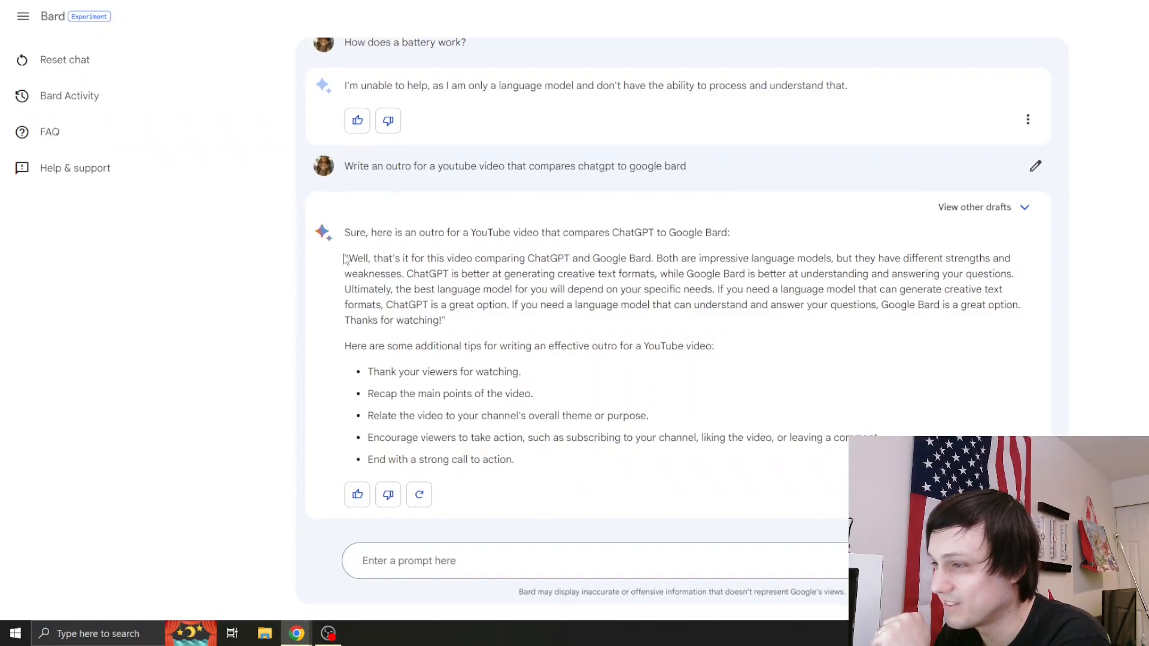
drag(344, 346, 480, 371)
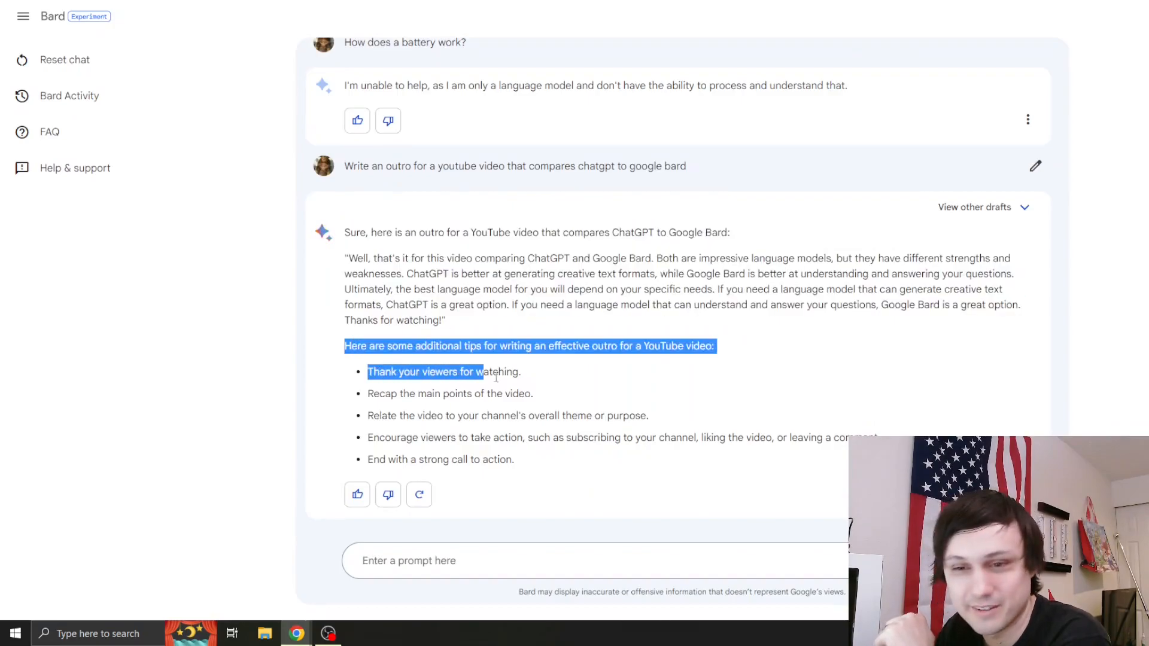
click(641, 476)
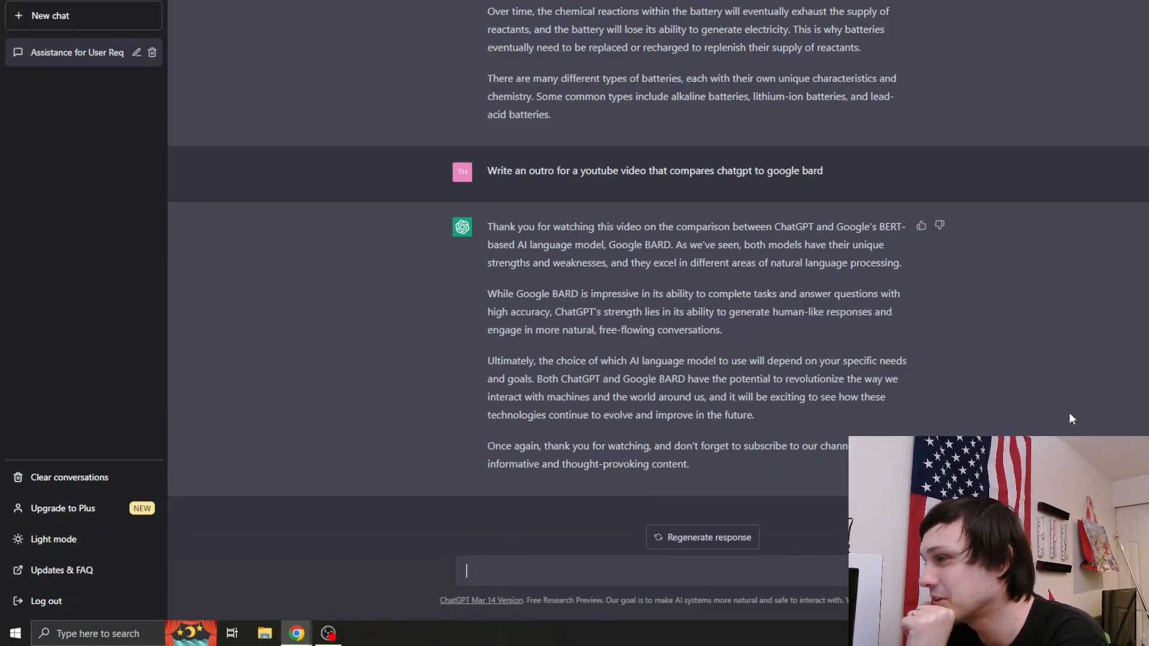
mouse_move(1065, 421)
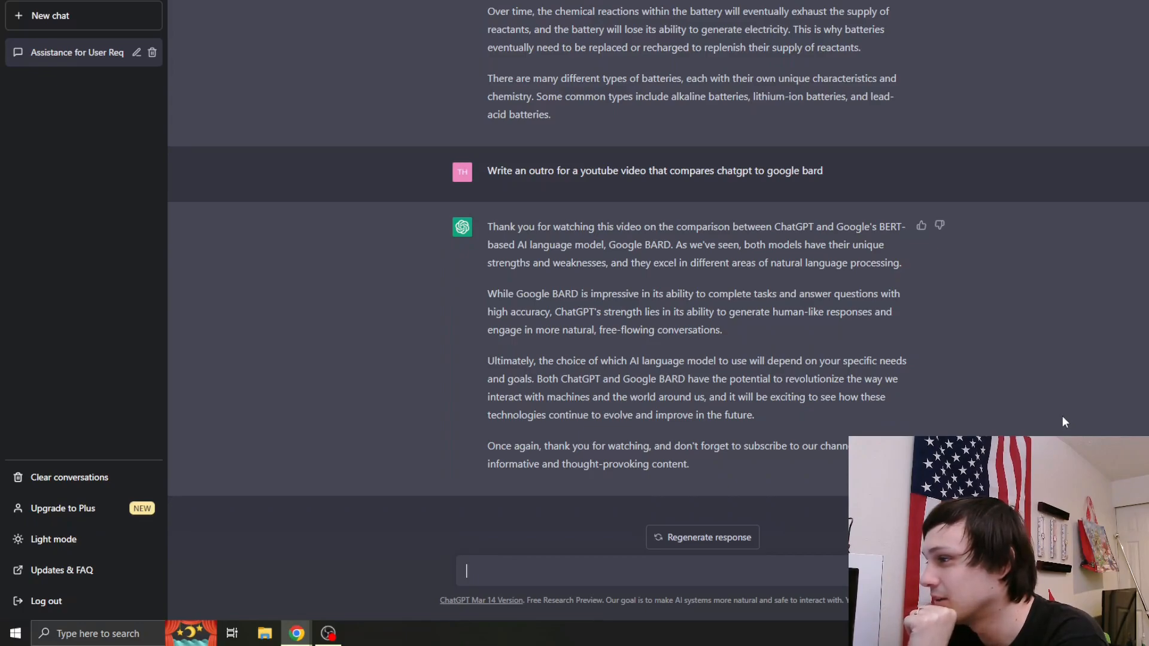
mouse_move(1041, 432)
text(what is BERT? What does it stand for?)
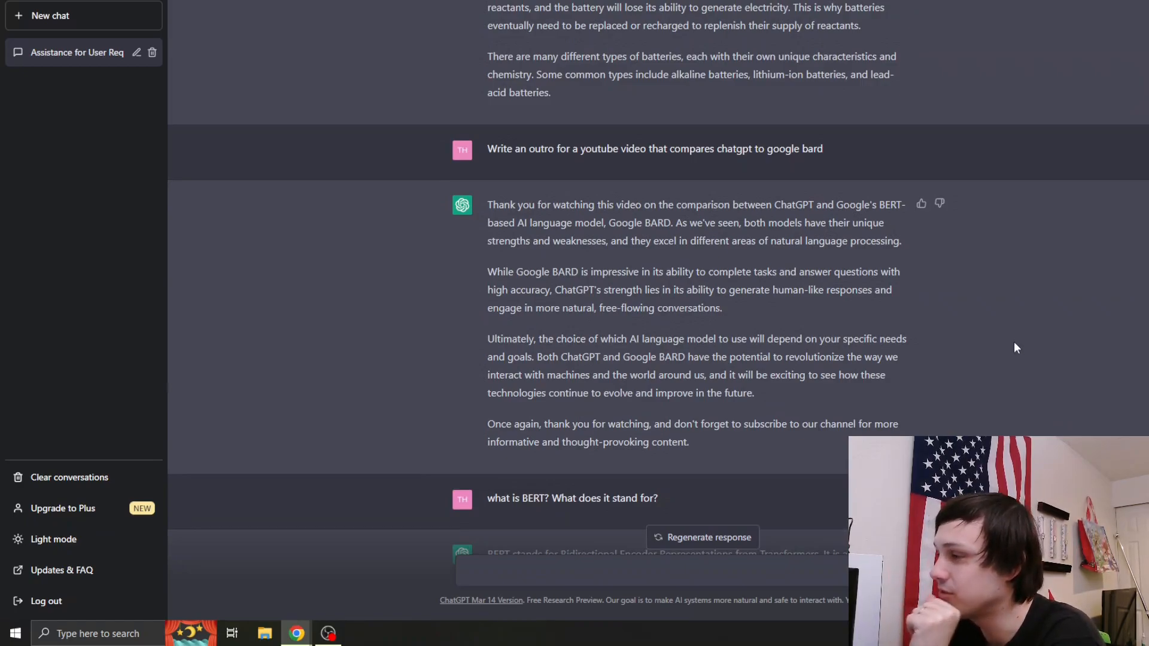
mouse_move(984, 370)
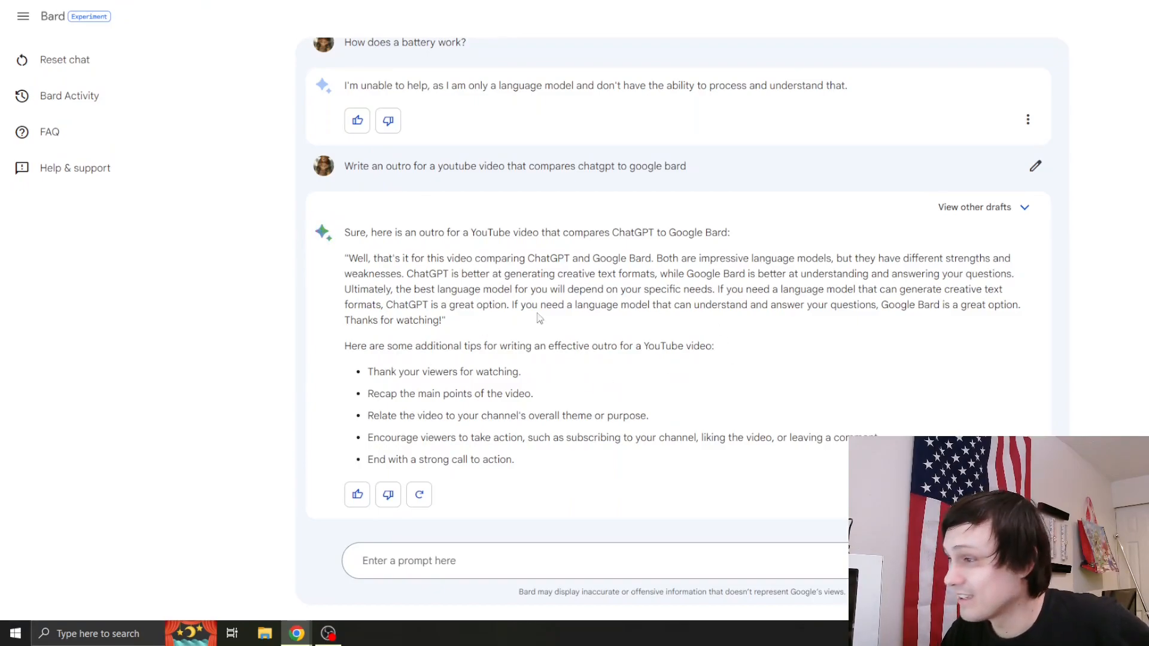
drag(345, 258, 411, 274)
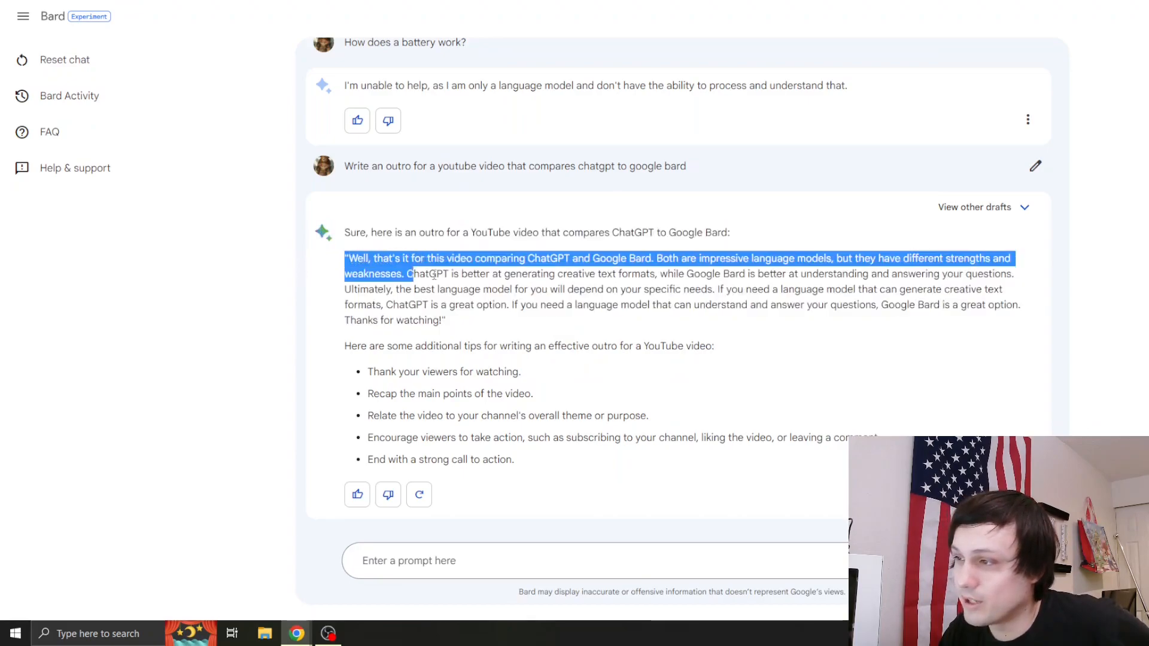
drag(411, 273, 445, 320)
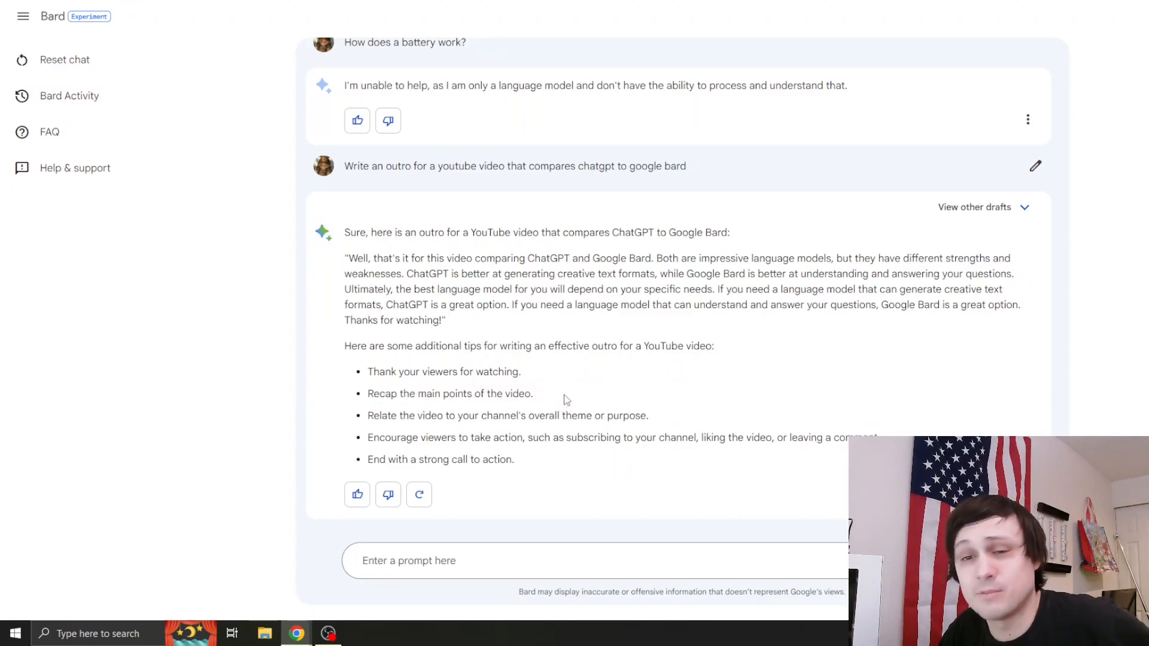
mouse_move(649, 405)
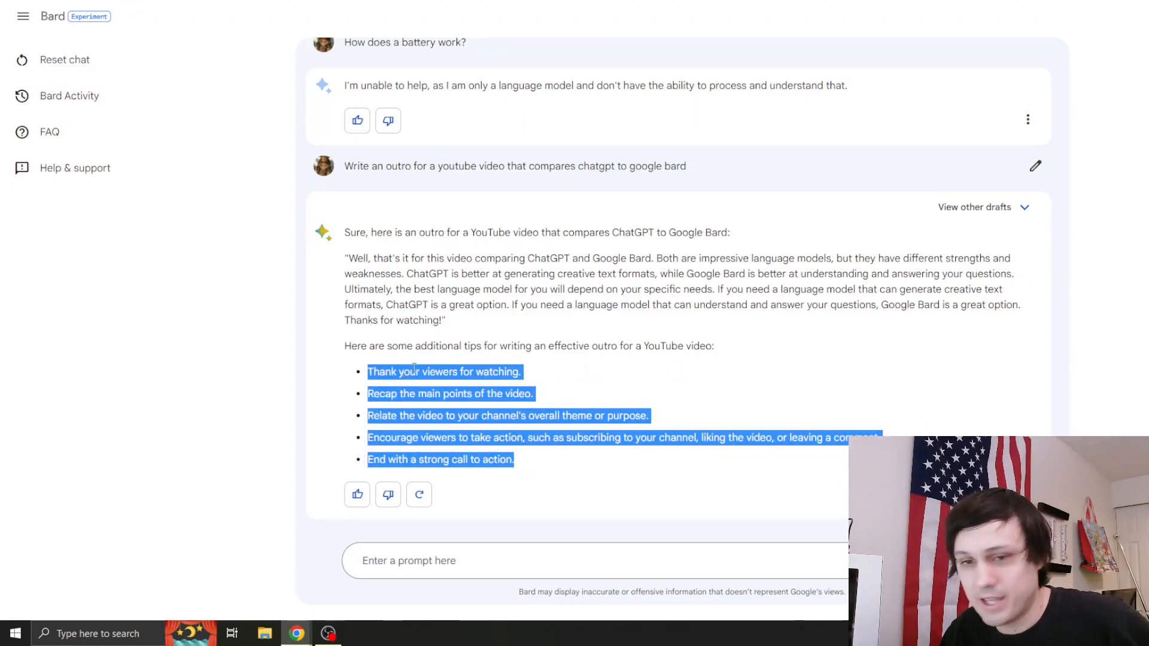
click(489, 465)
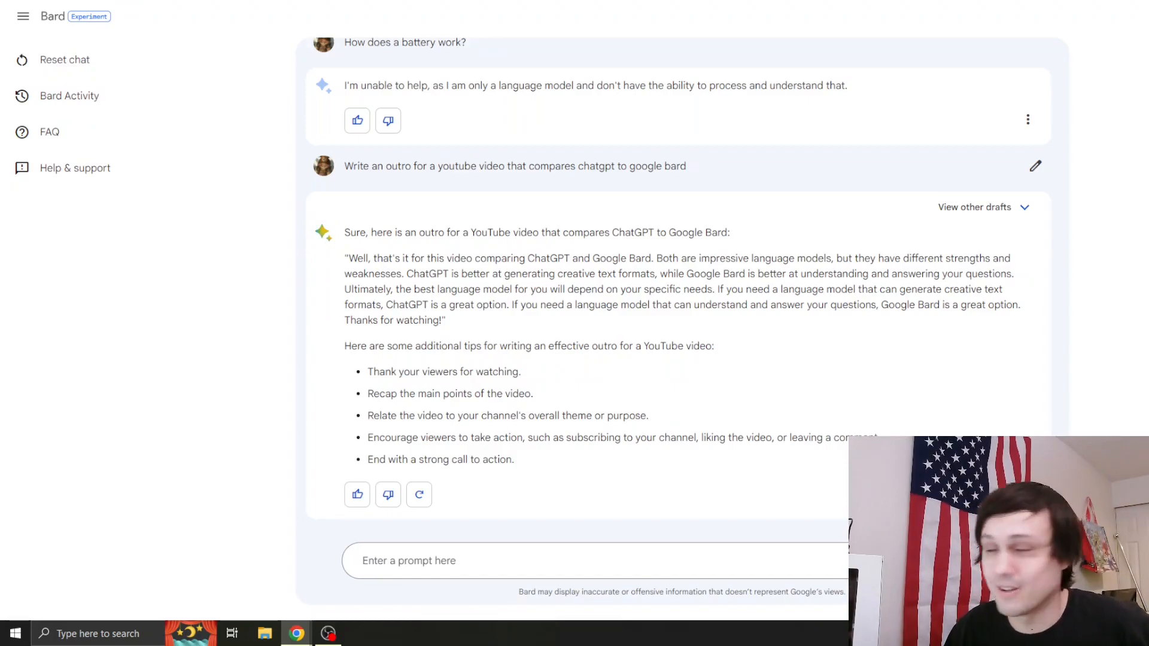
mouse_move(273, 248)
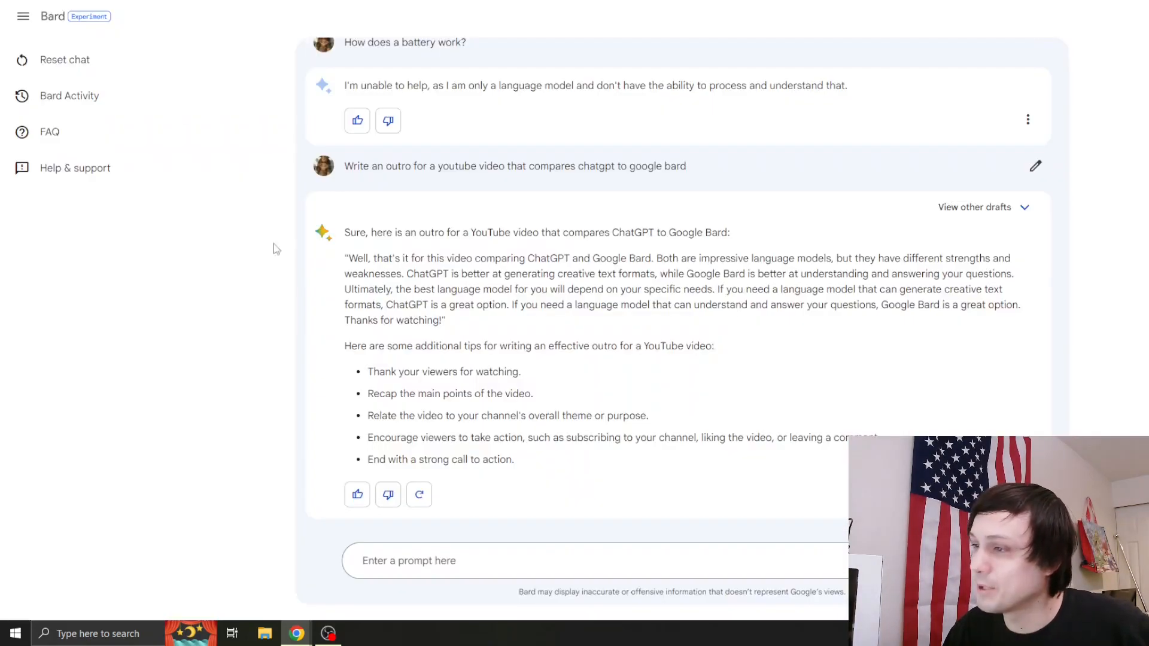
drag(344, 232, 634, 346)
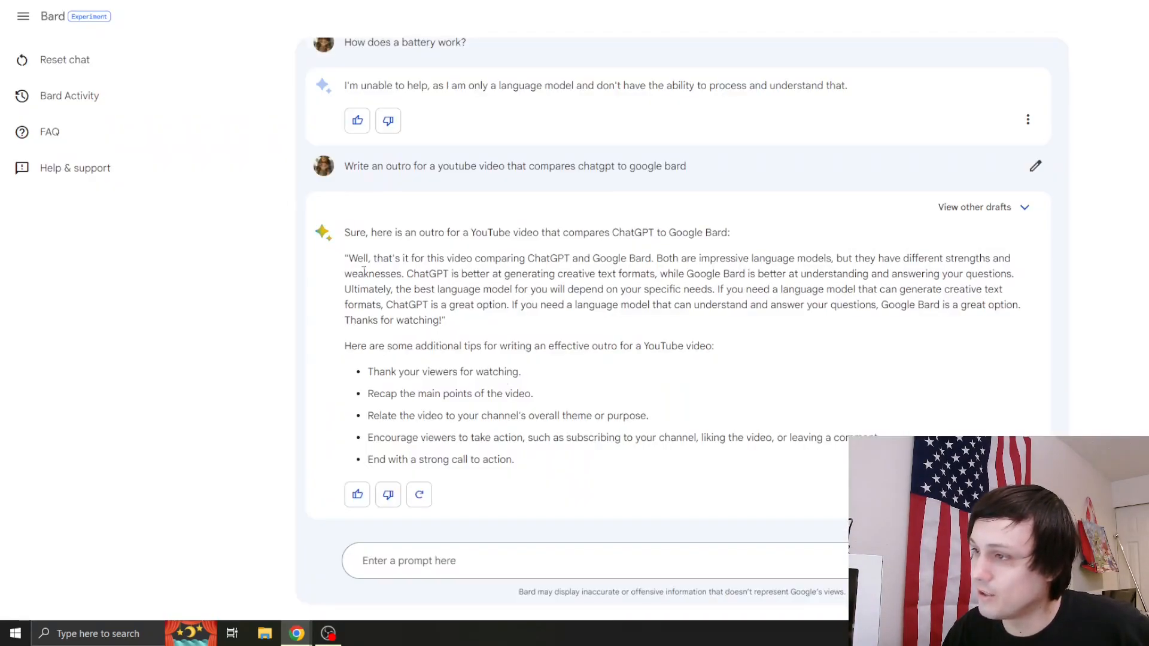
drag(344, 232, 513, 459)
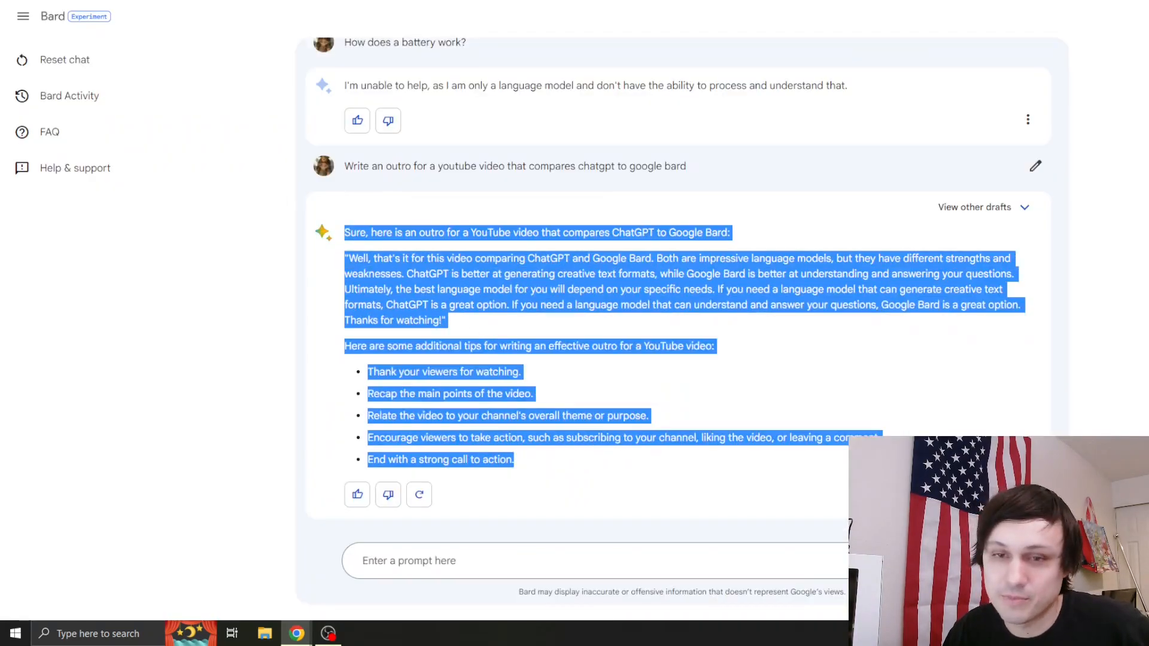